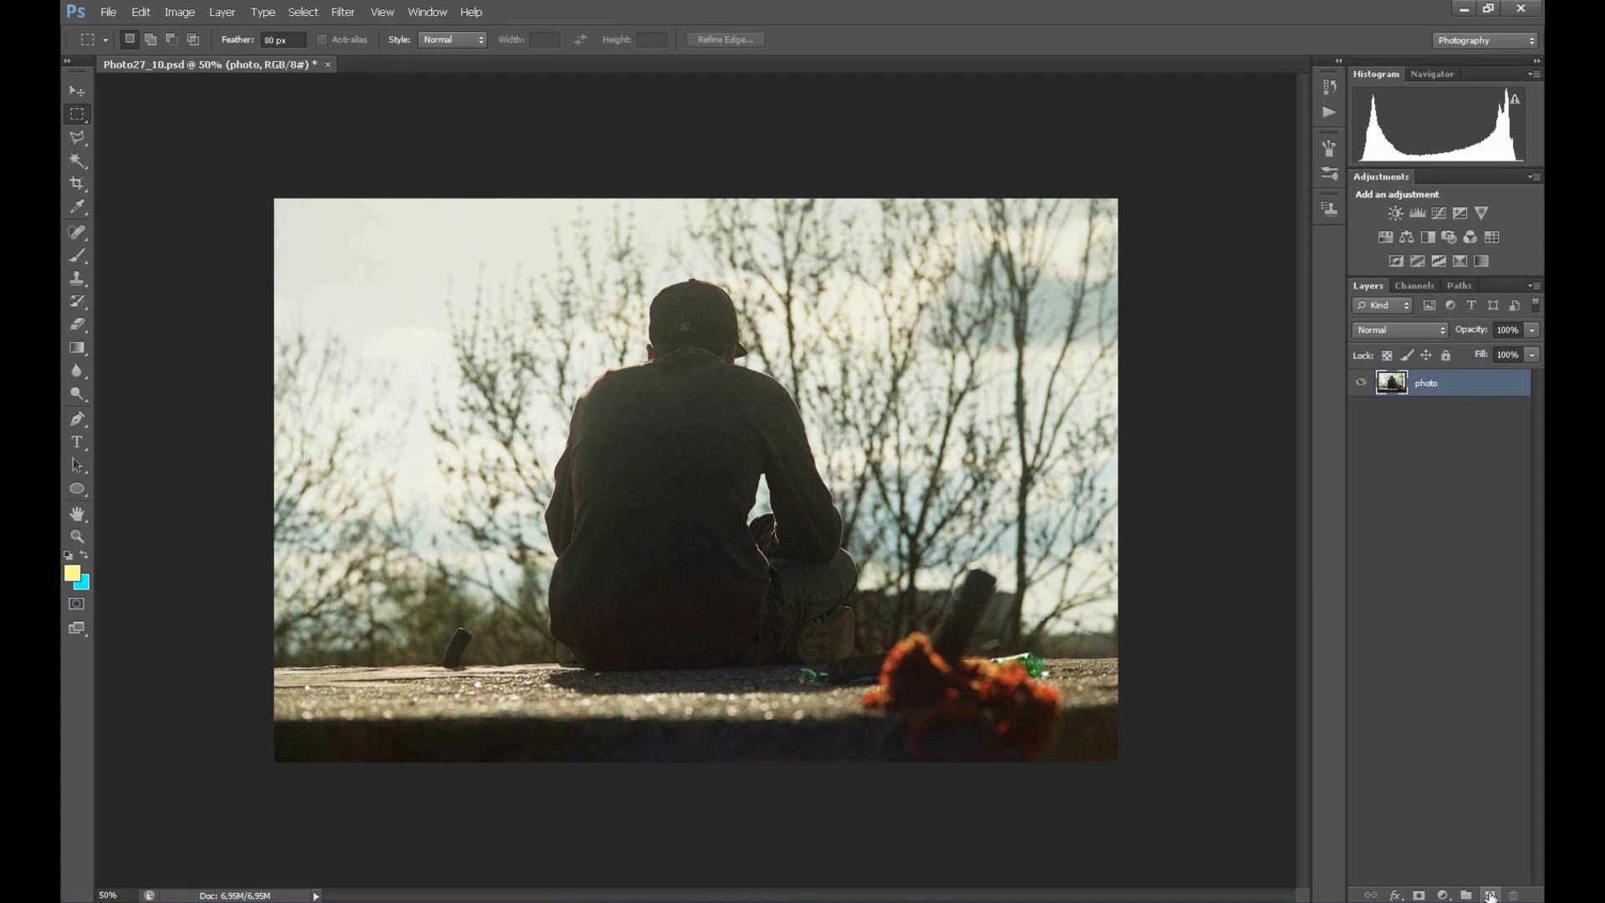
Add a Solid Color fill layer in dark brown (#412a0c) above the photo
left_click(1492, 893)
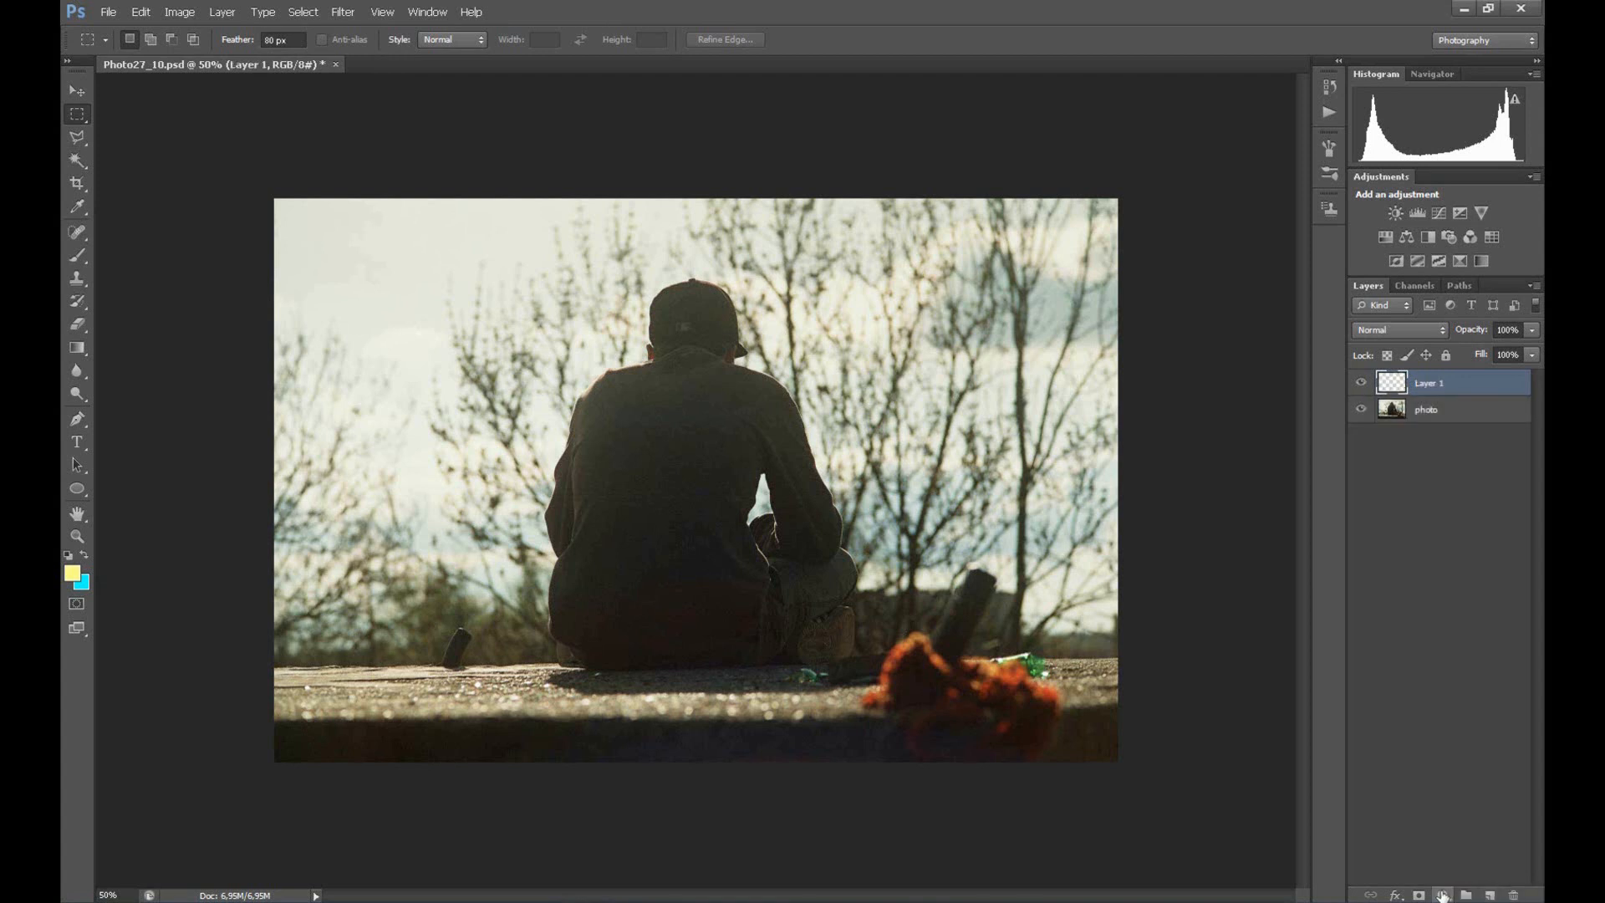
left_click(1441, 894)
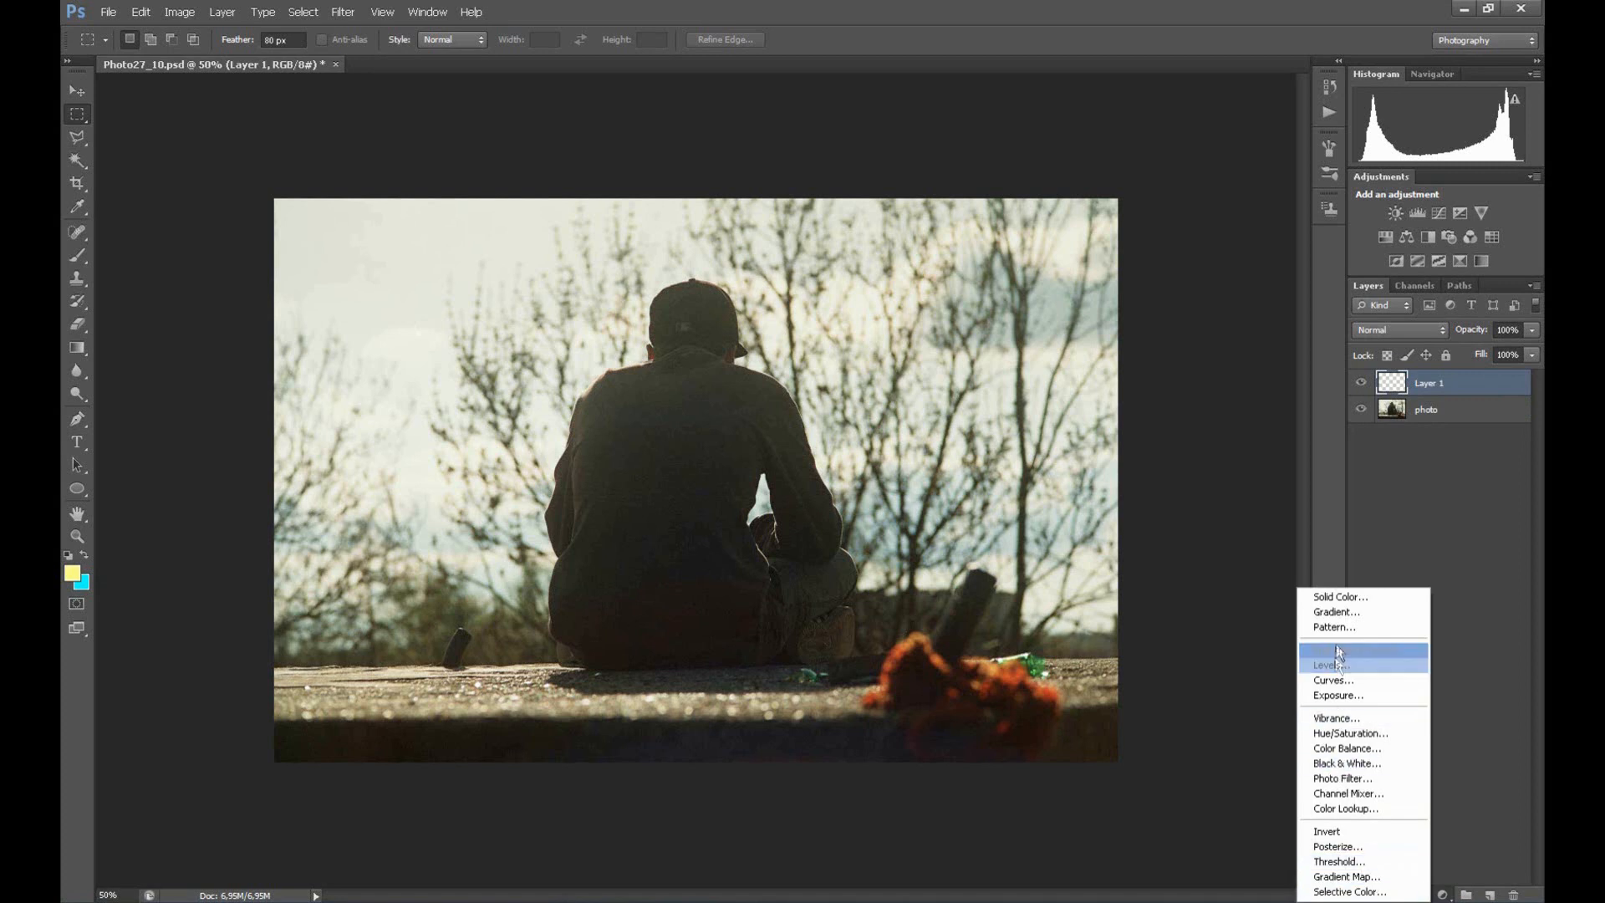
mouse_move(1378, 603)
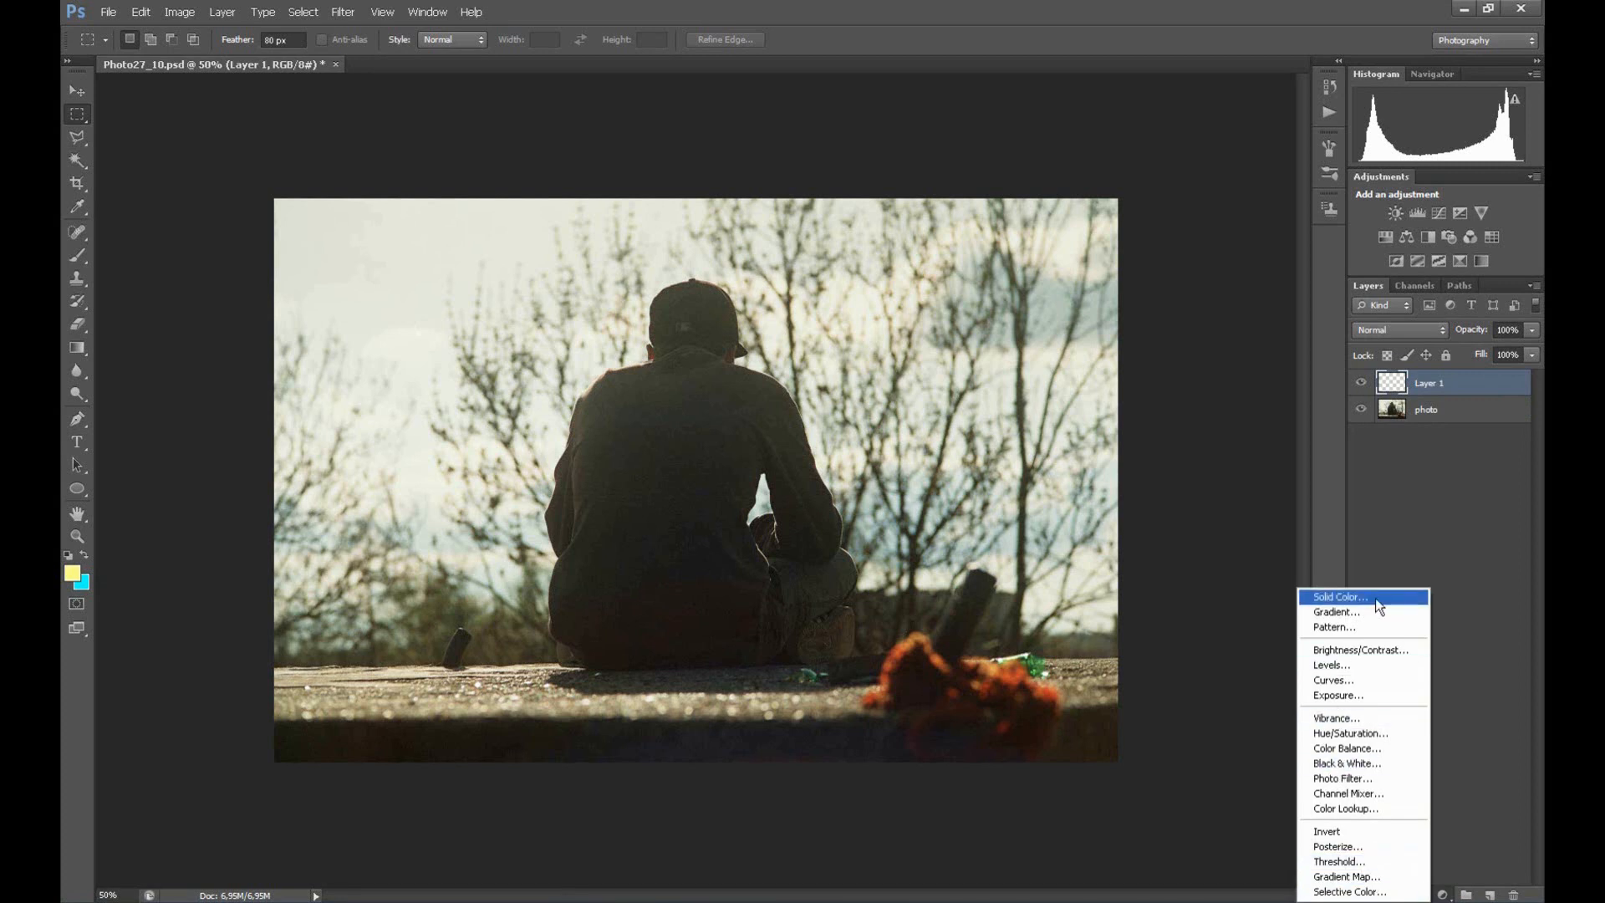
left_click(1340, 597)
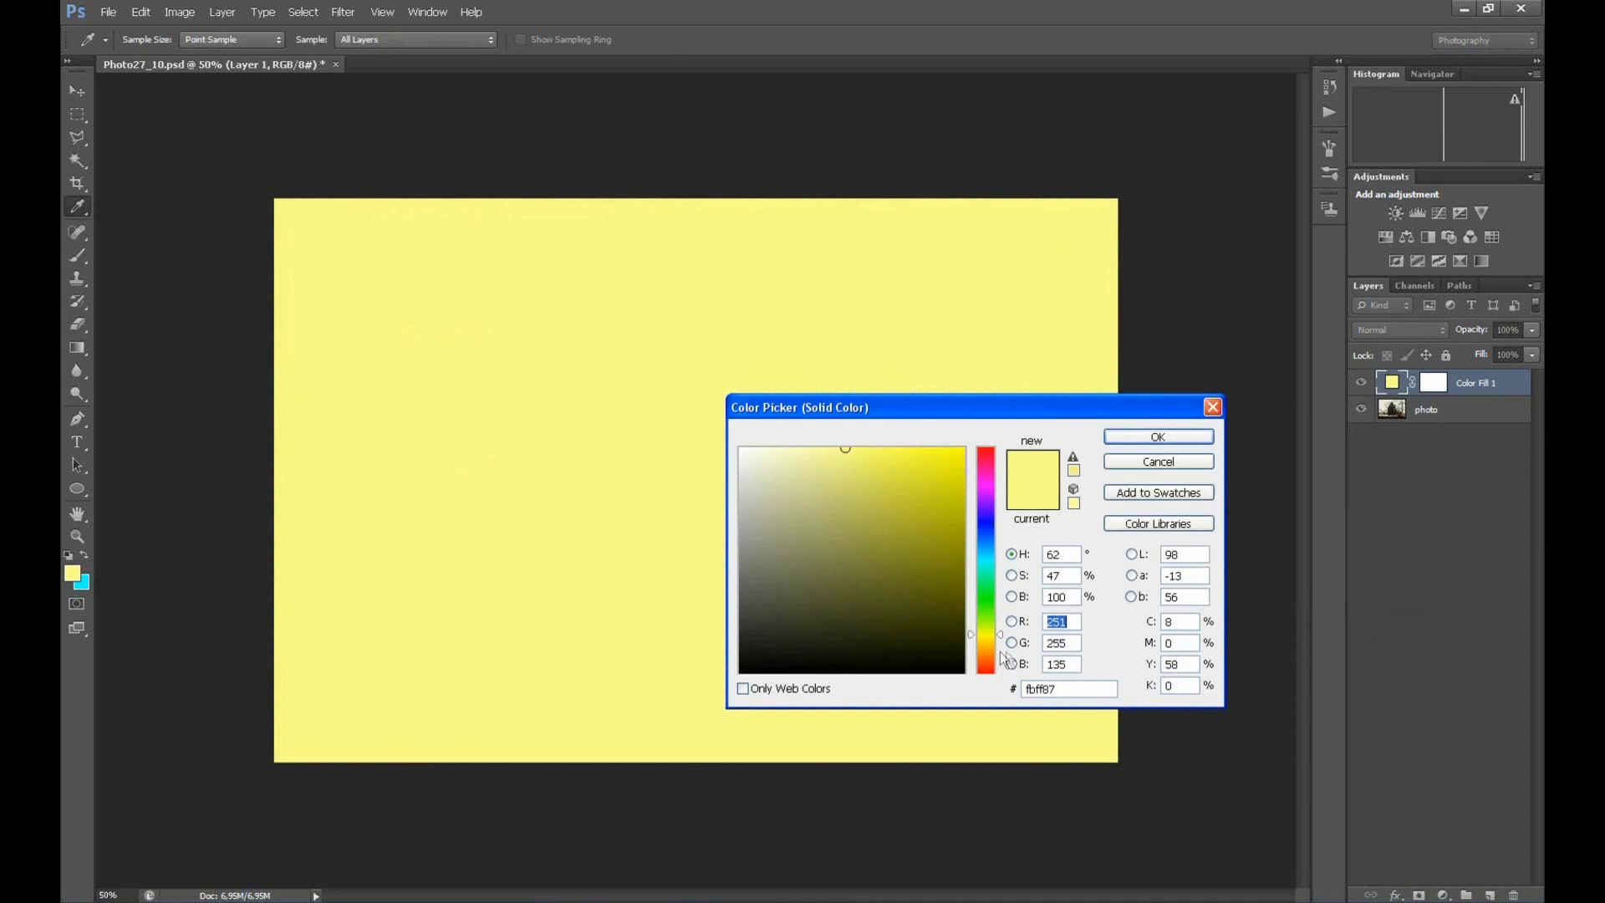
left_click(919, 621)
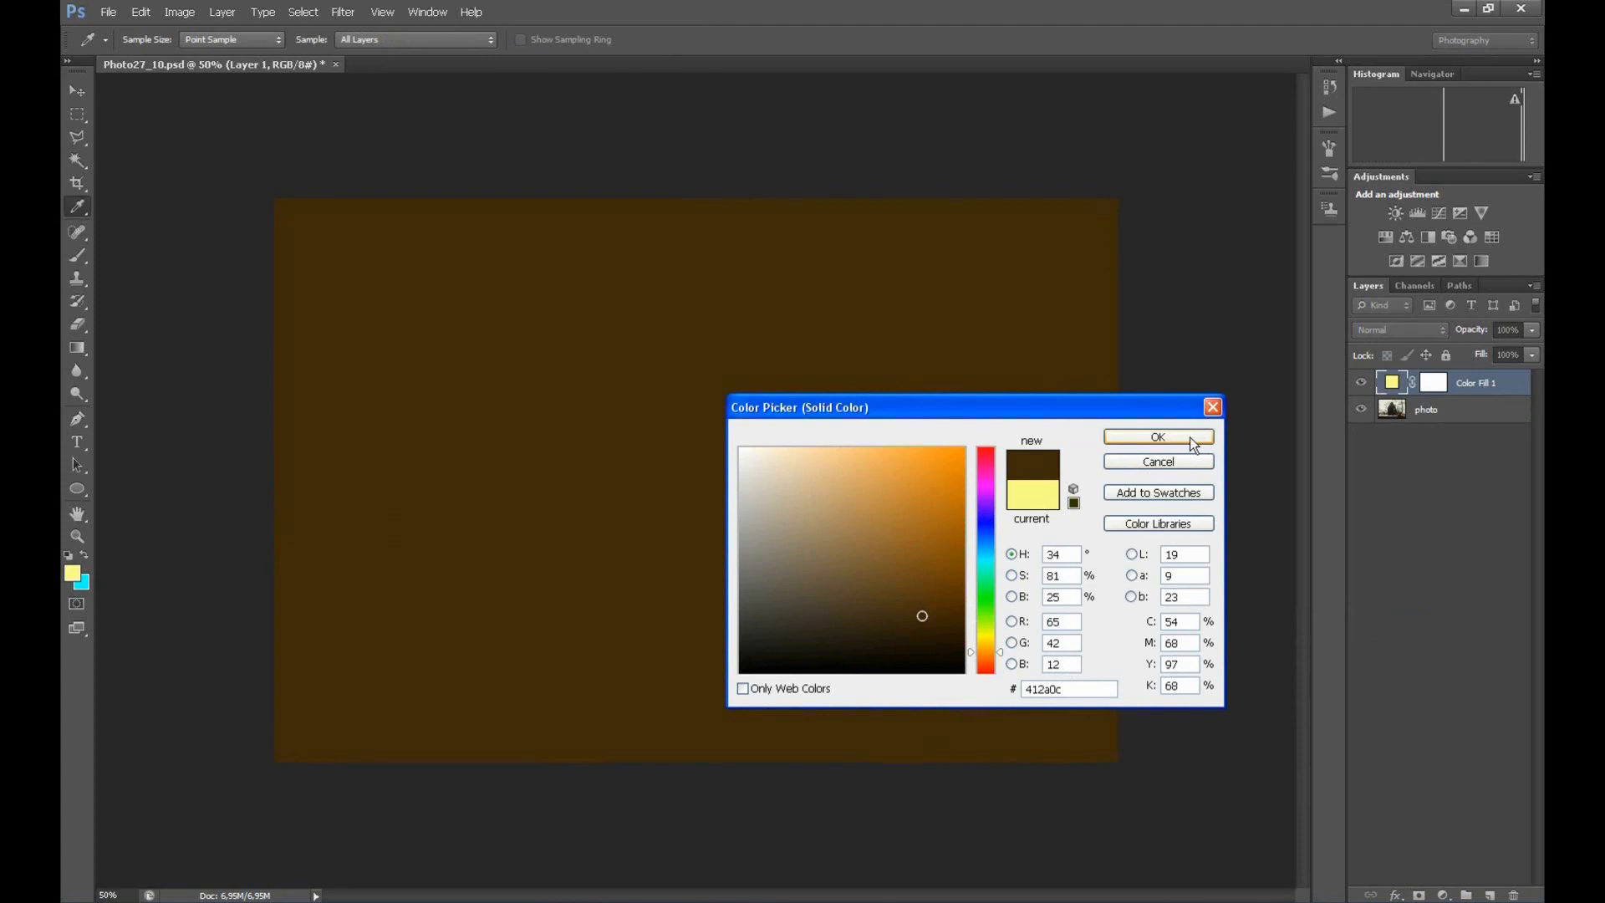
left_click(1157, 438)
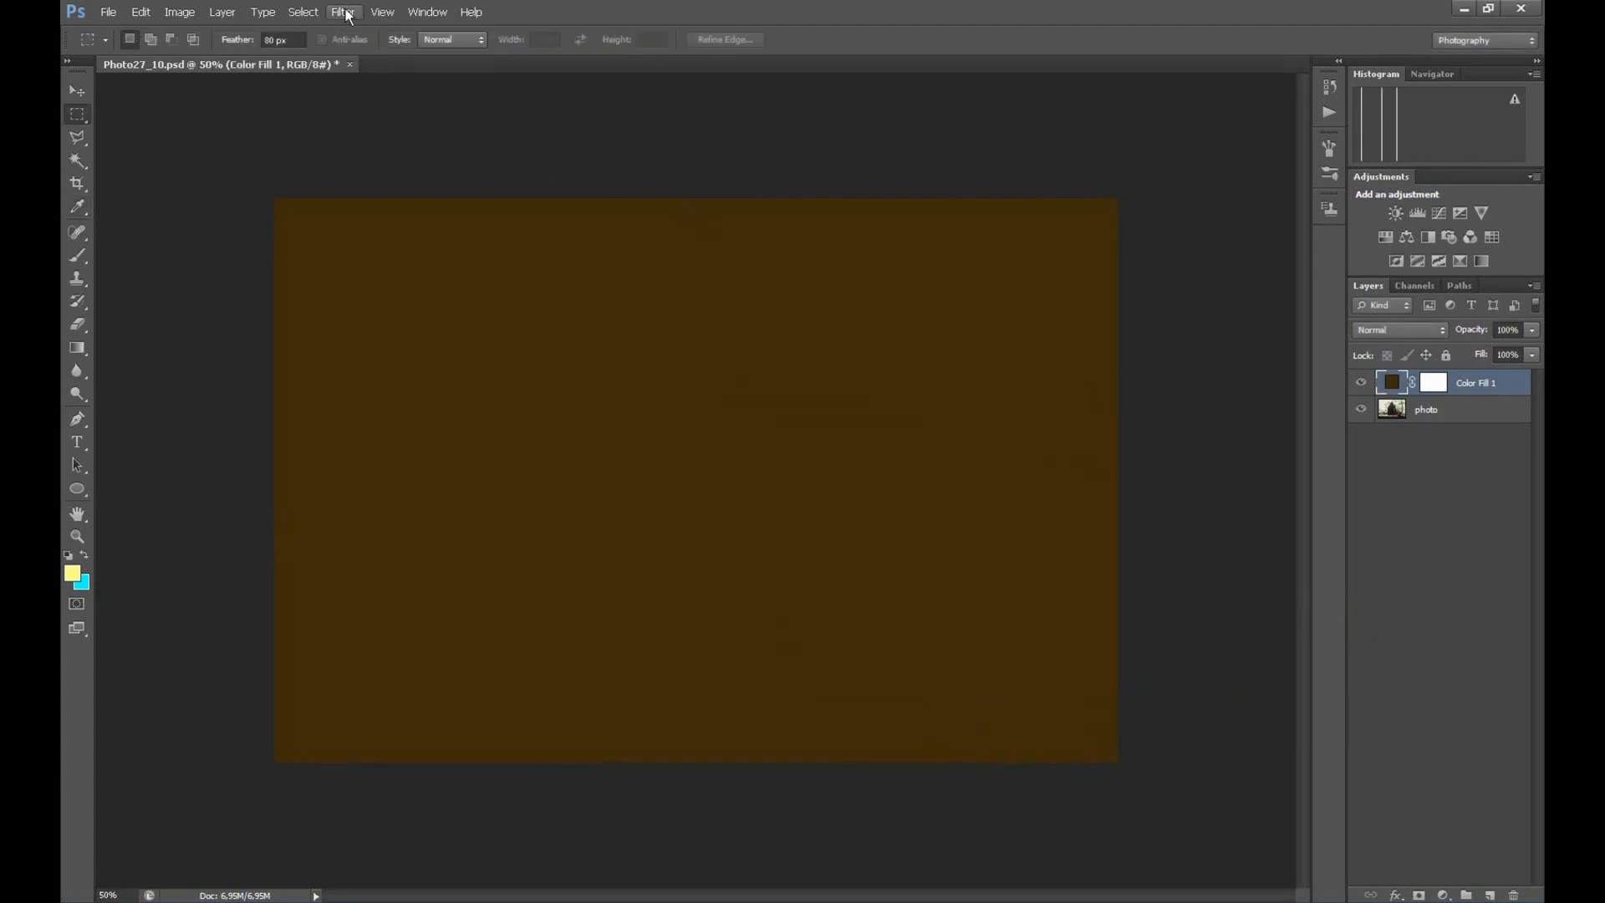
Apply Add Noise at 58.91%, Gaussian, Monochromatic to the rasterized brown fill
left_click(342, 12)
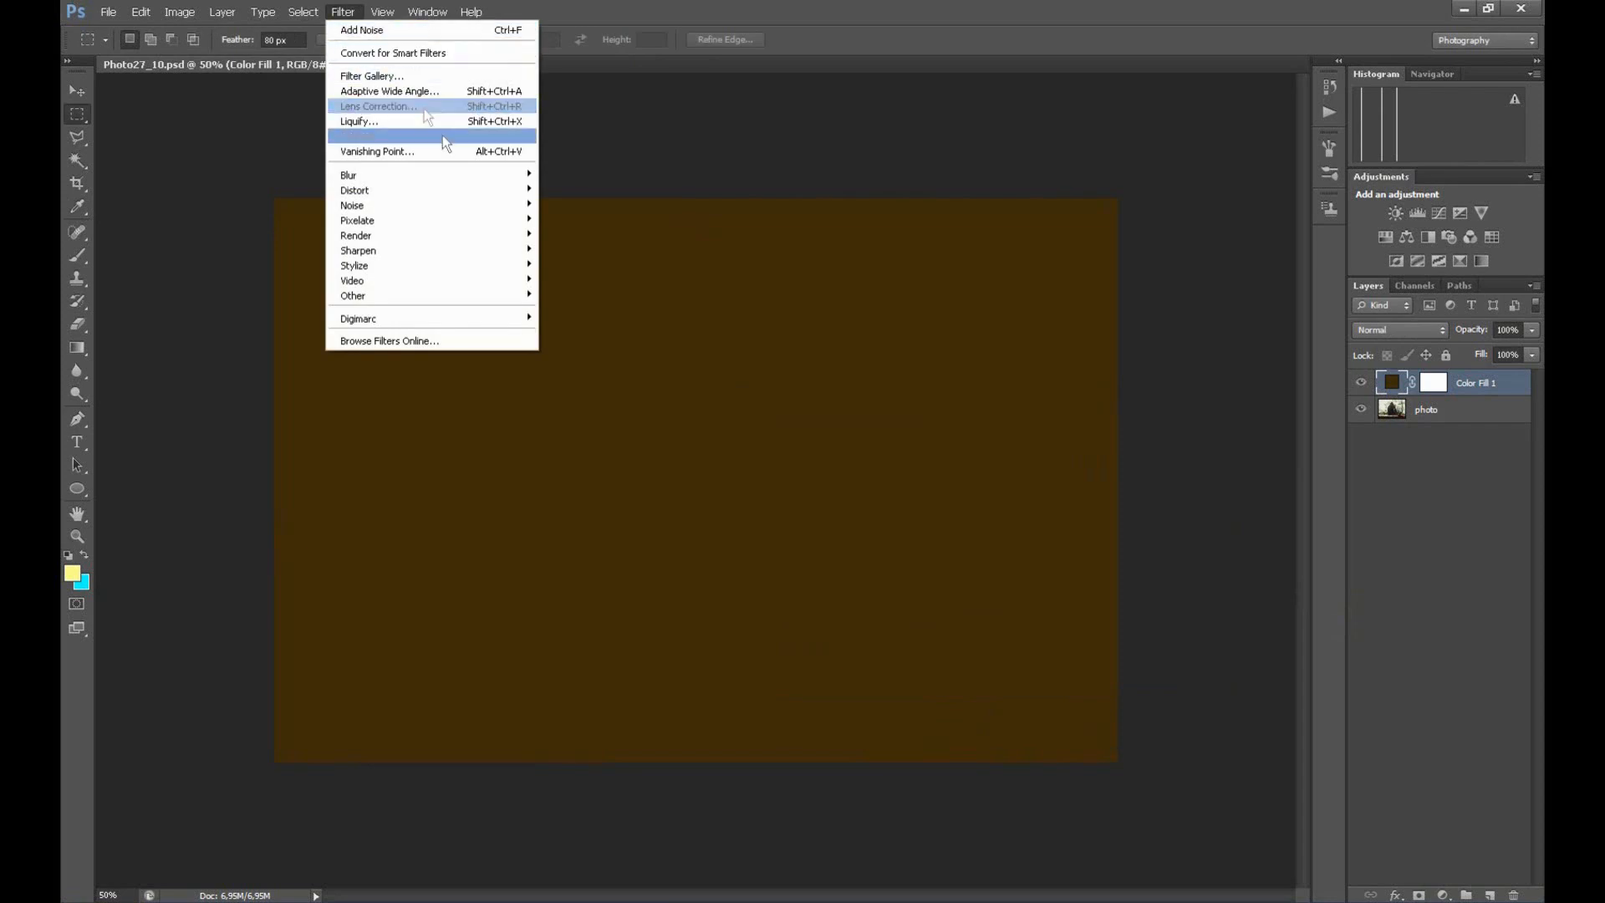
mouse_move(351, 204)
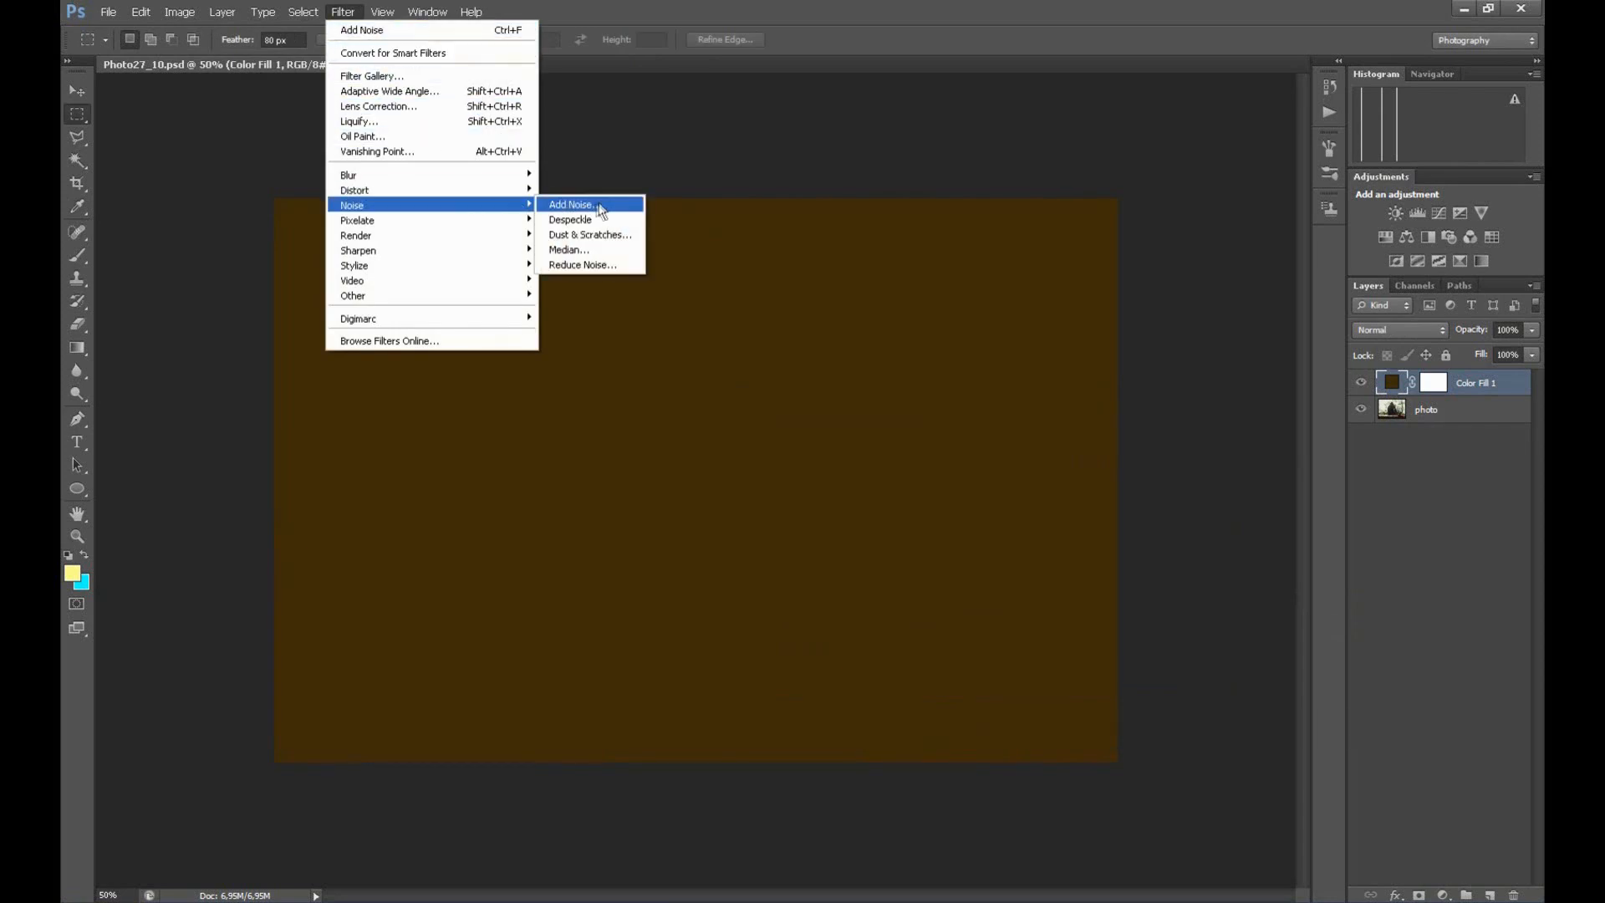
mouse_move(606, 208)
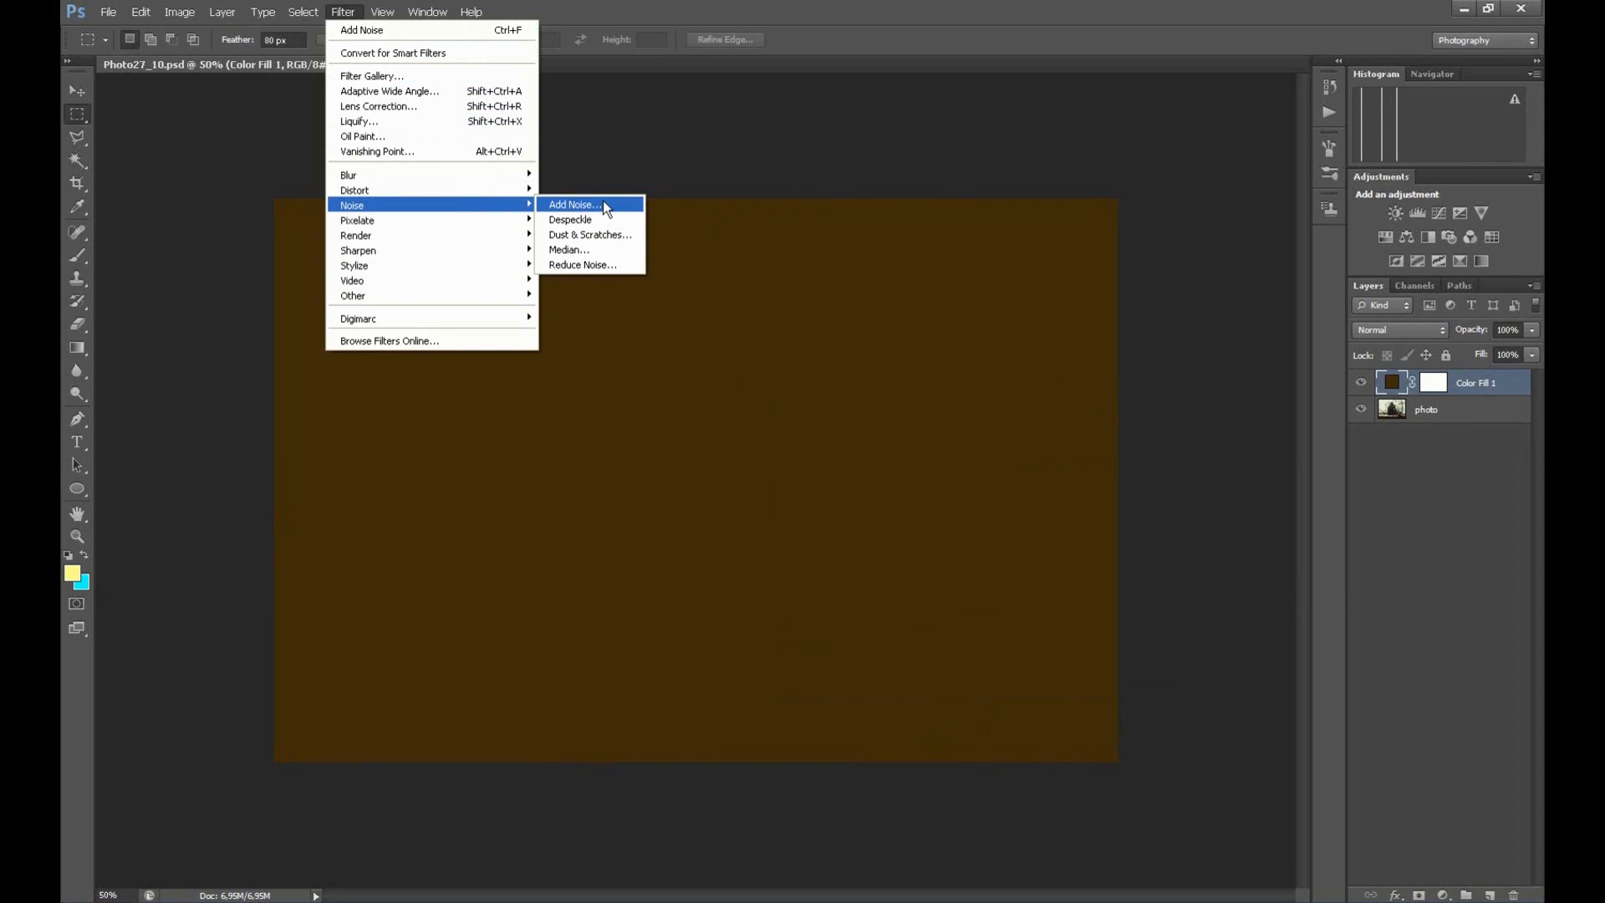
left_click(576, 204)
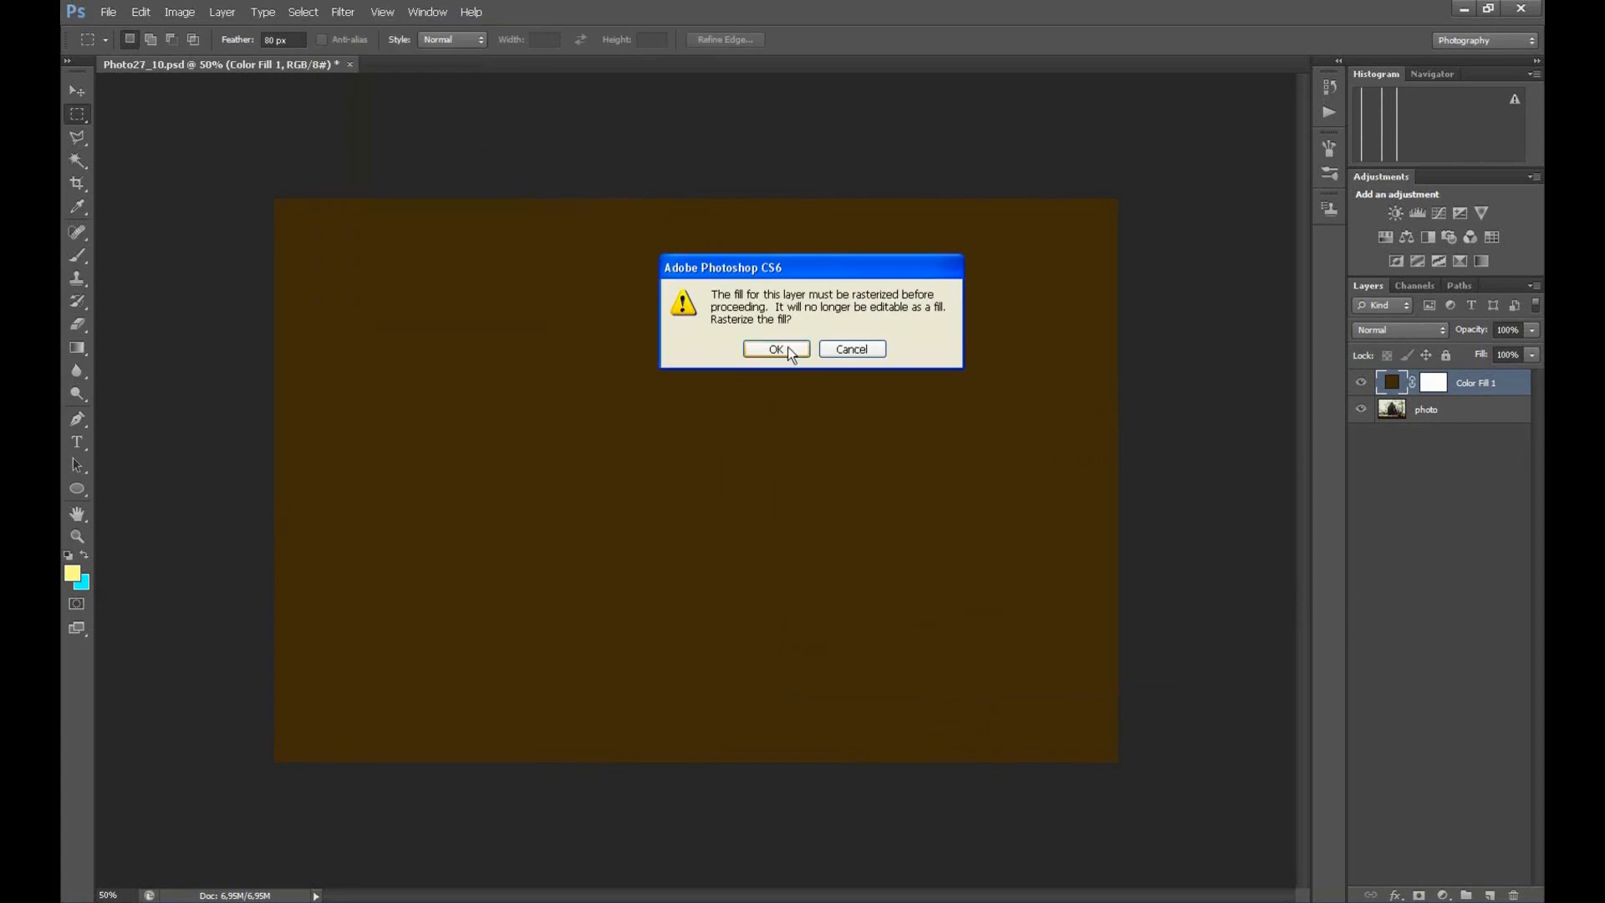
left_click(776, 348)
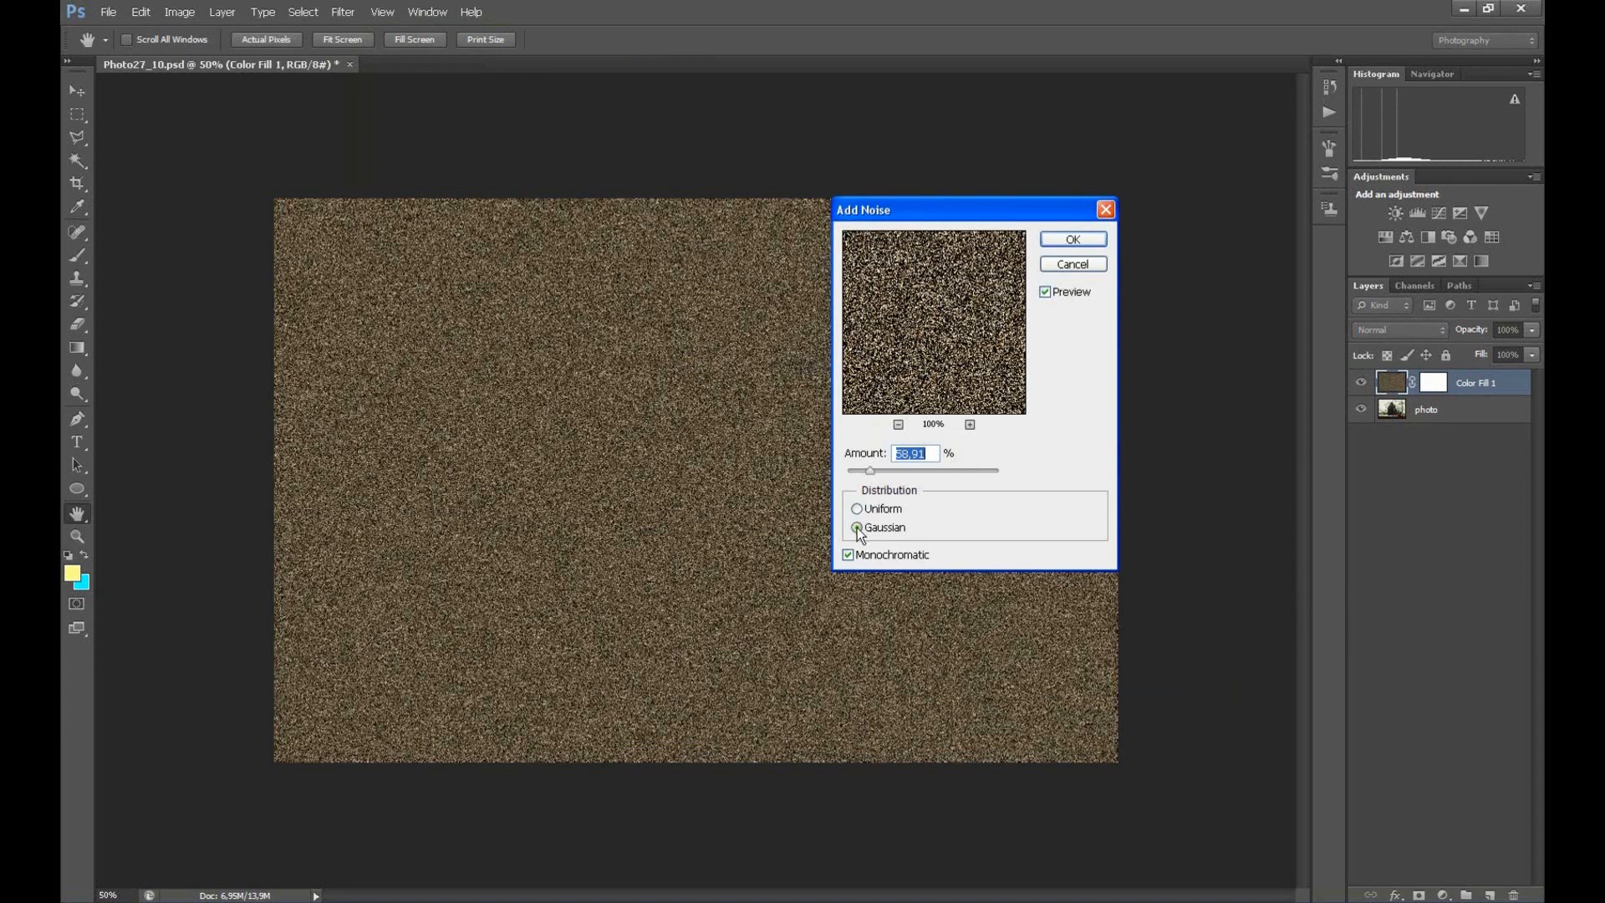
left_click(856, 527)
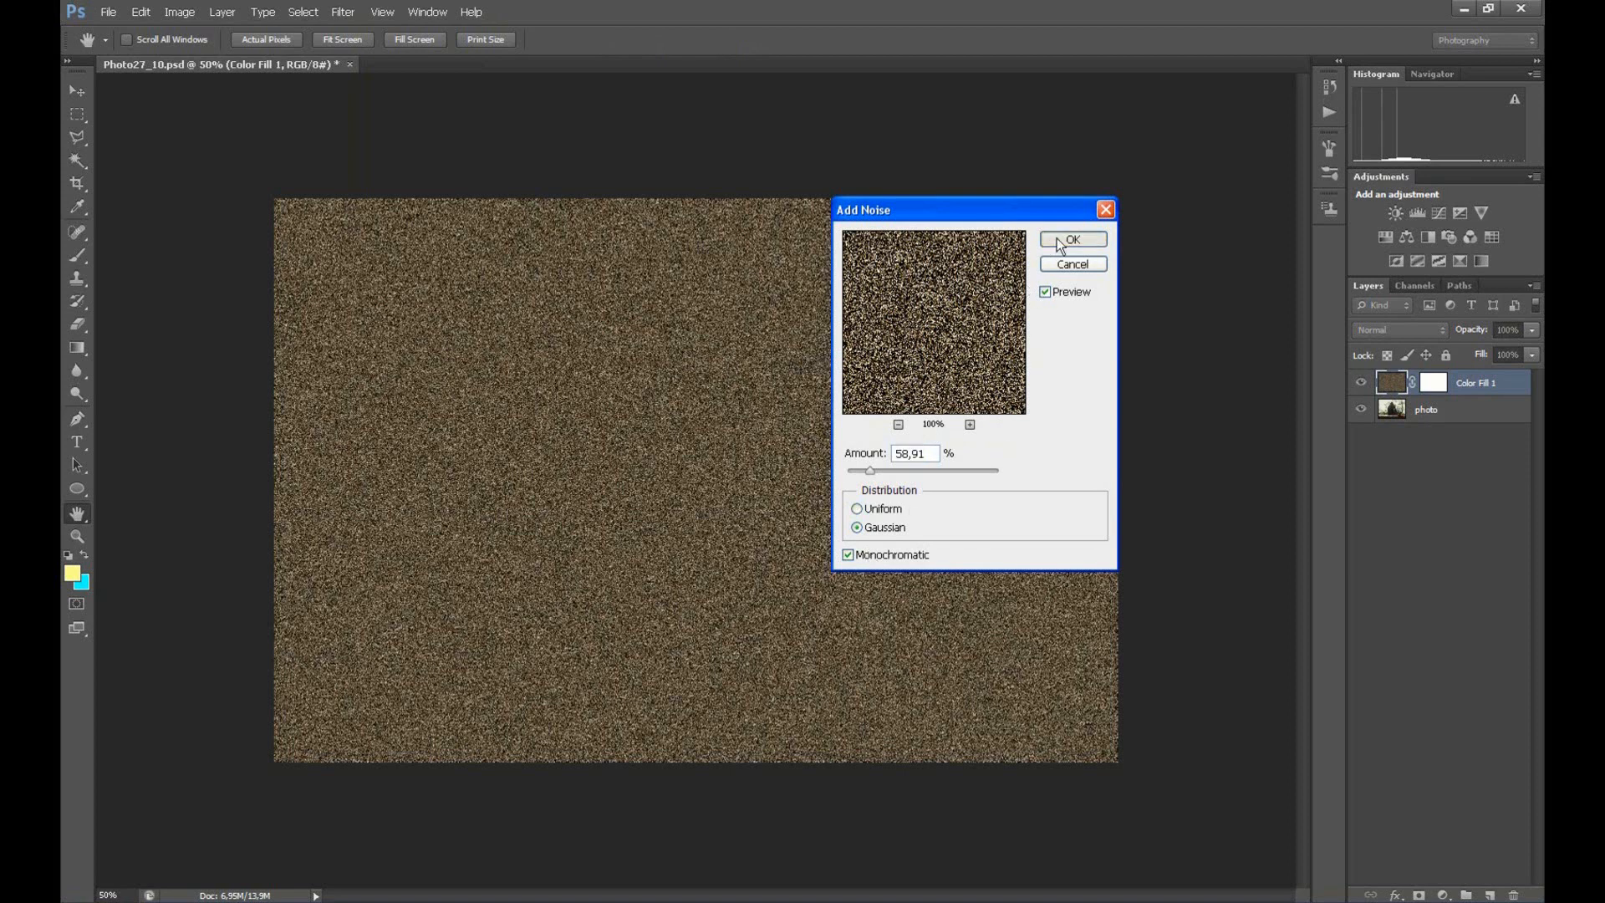
left_click(1073, 239)
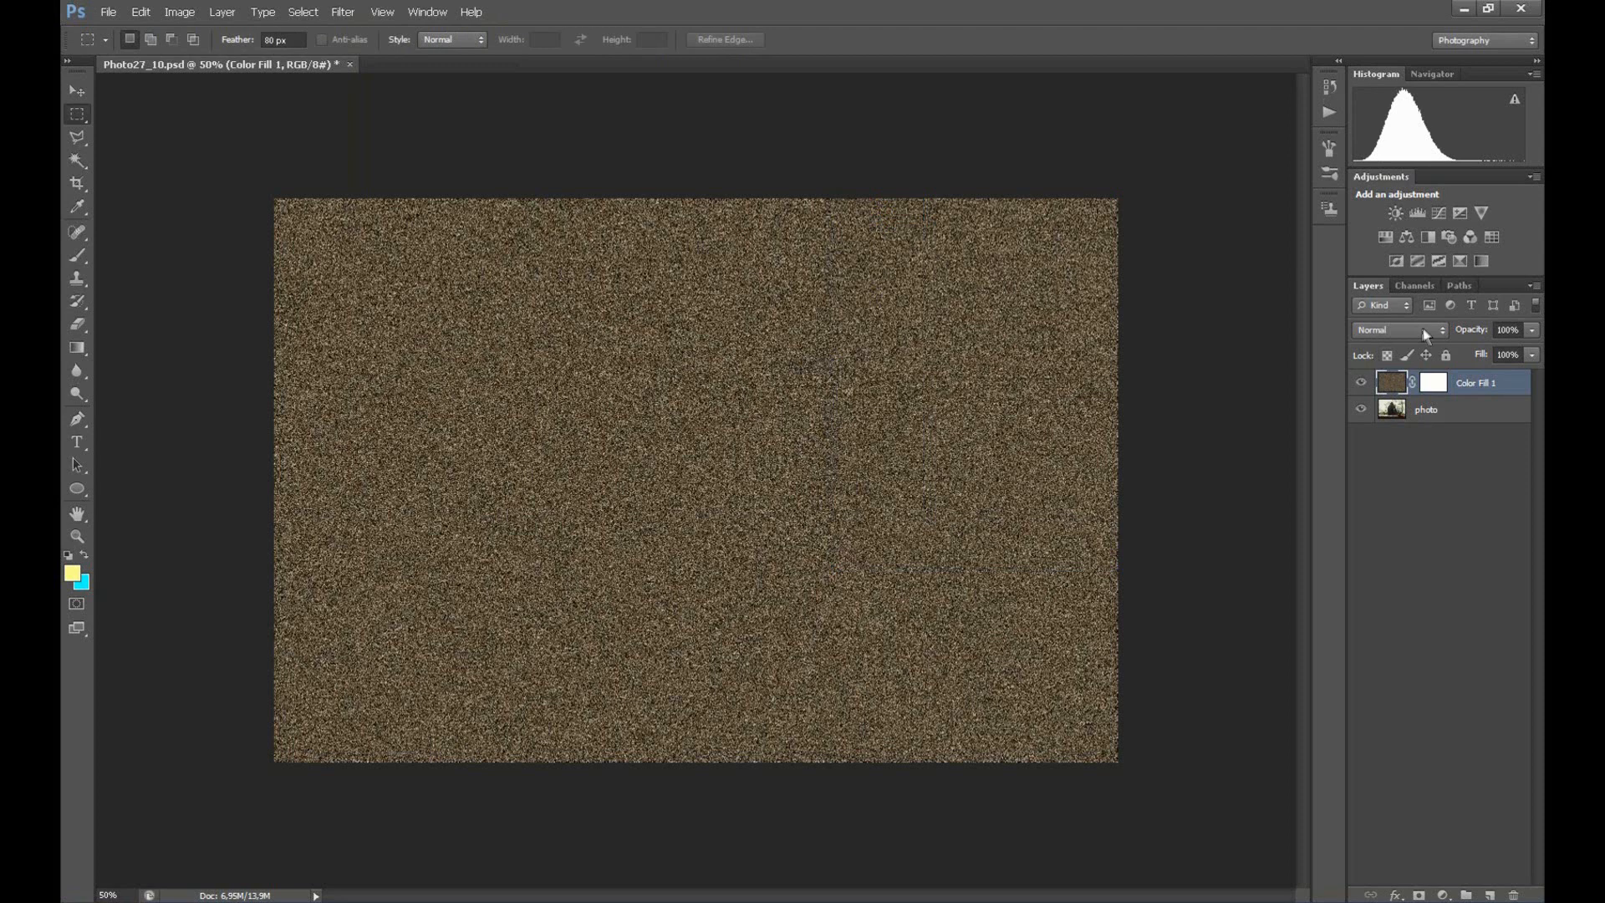
Set the noisy brown layer to Overlay blend mode at 80% opacity
left_click(1398, 330)
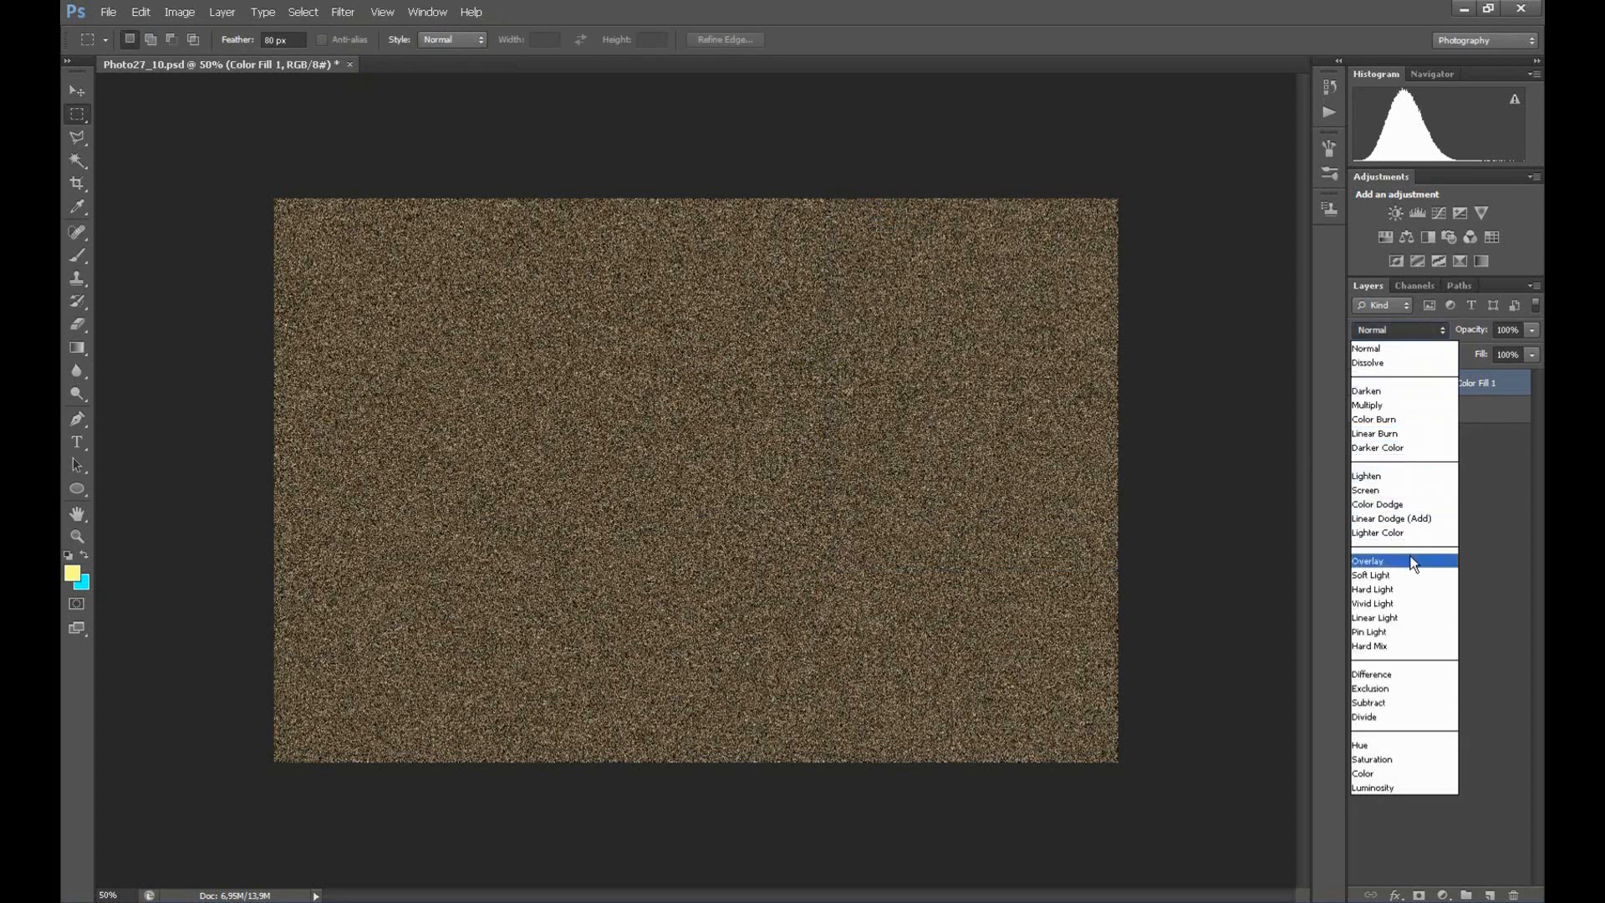
left_click(1367, 560)
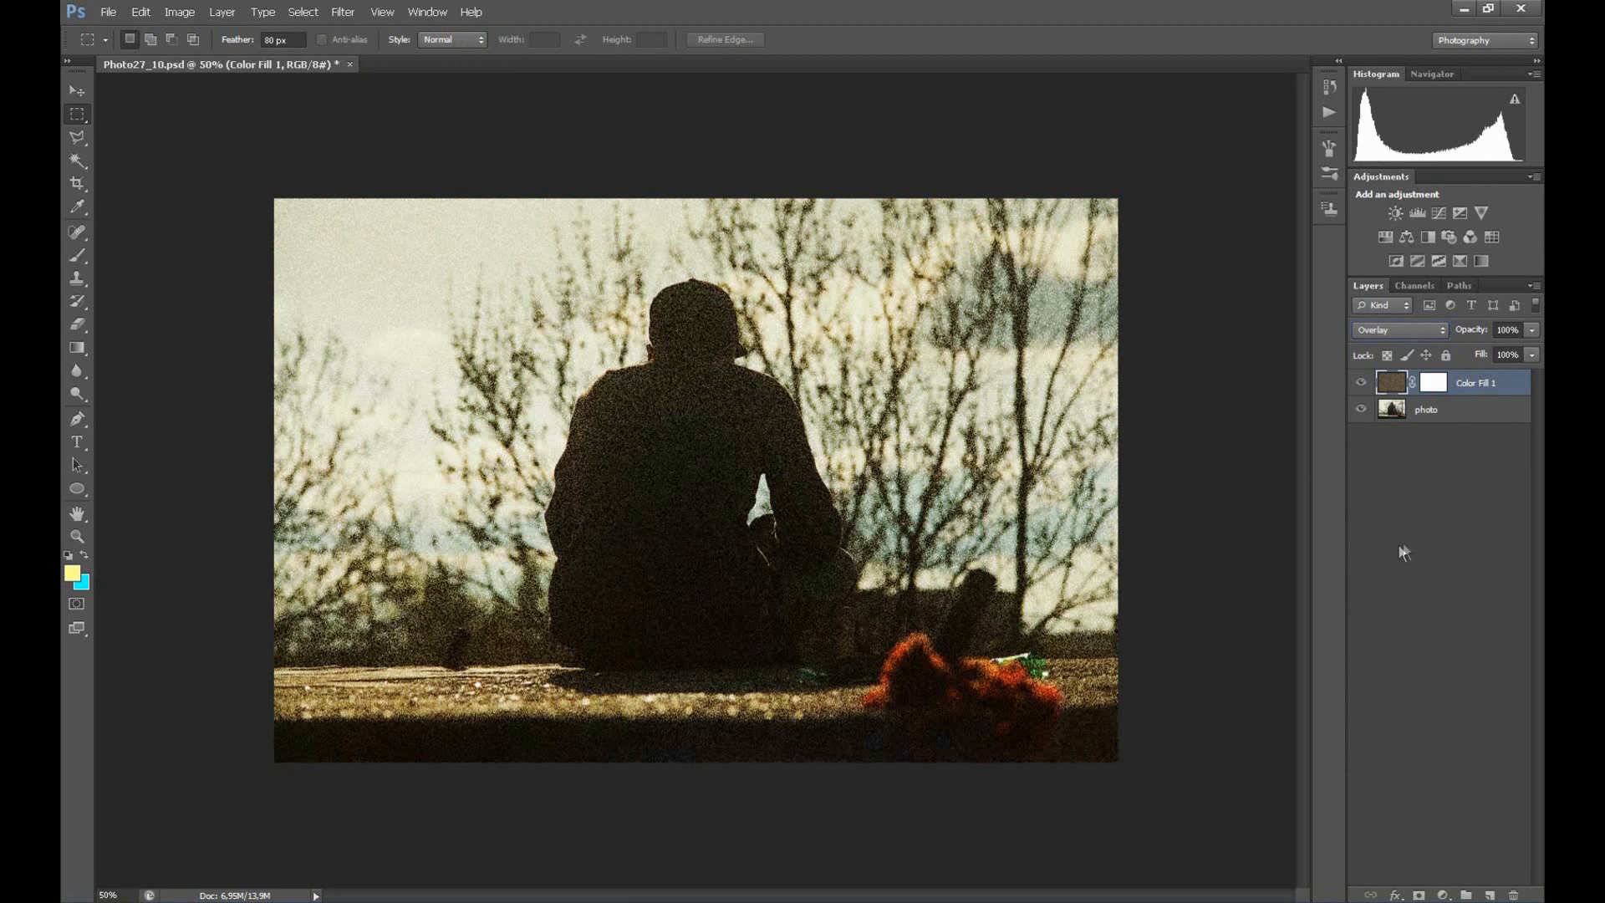
mouse_move(1535, 340)
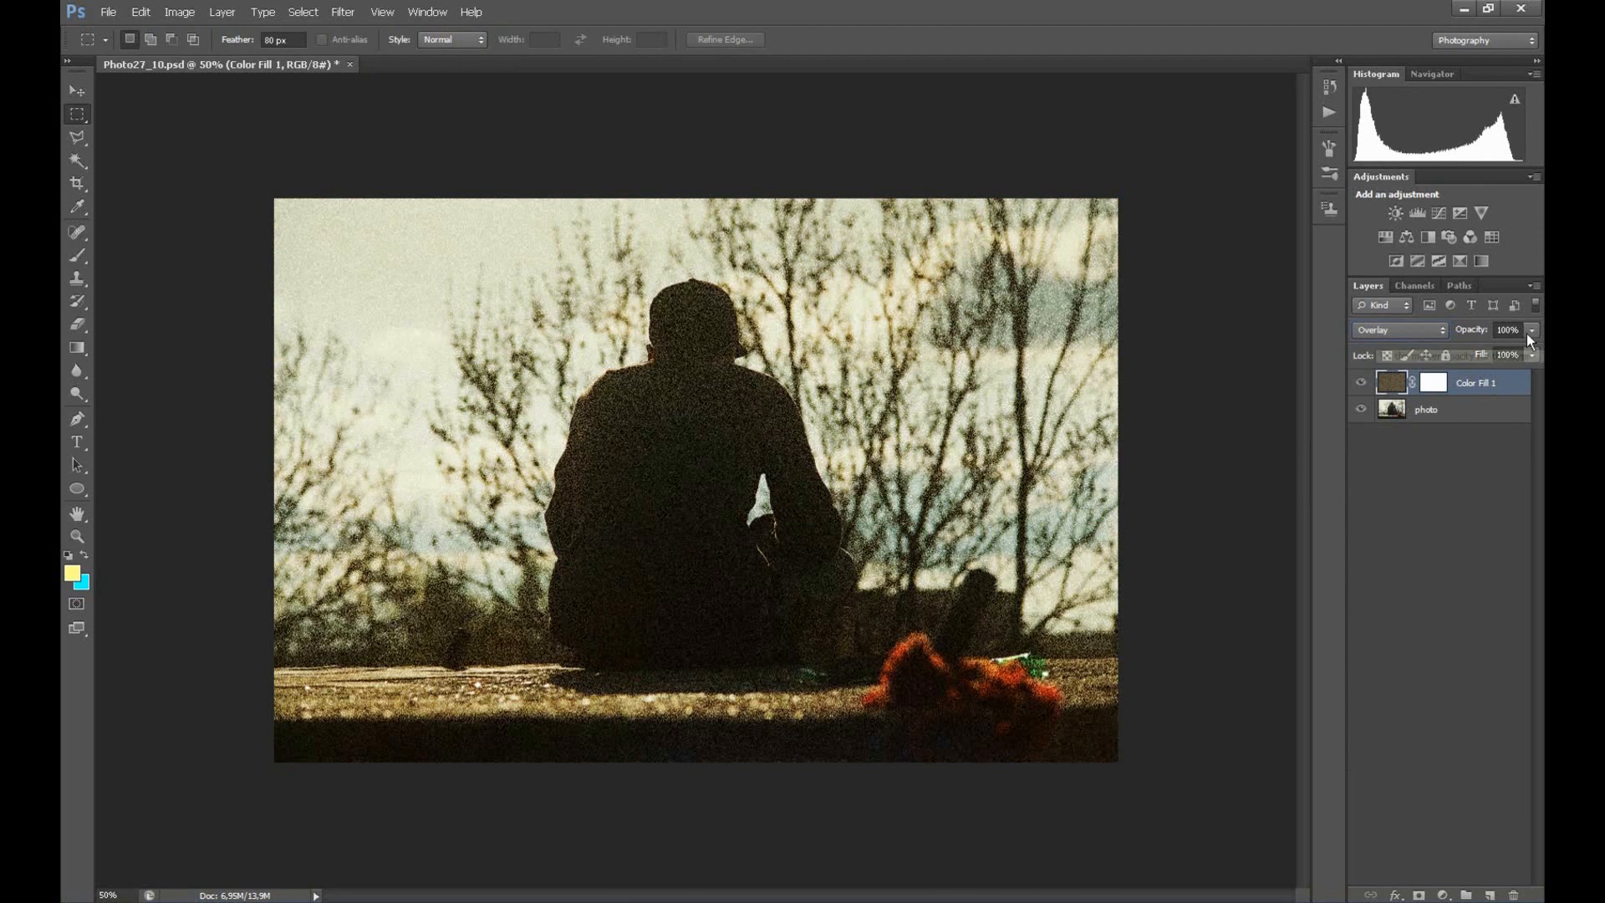
mouse_move(1534, 332)
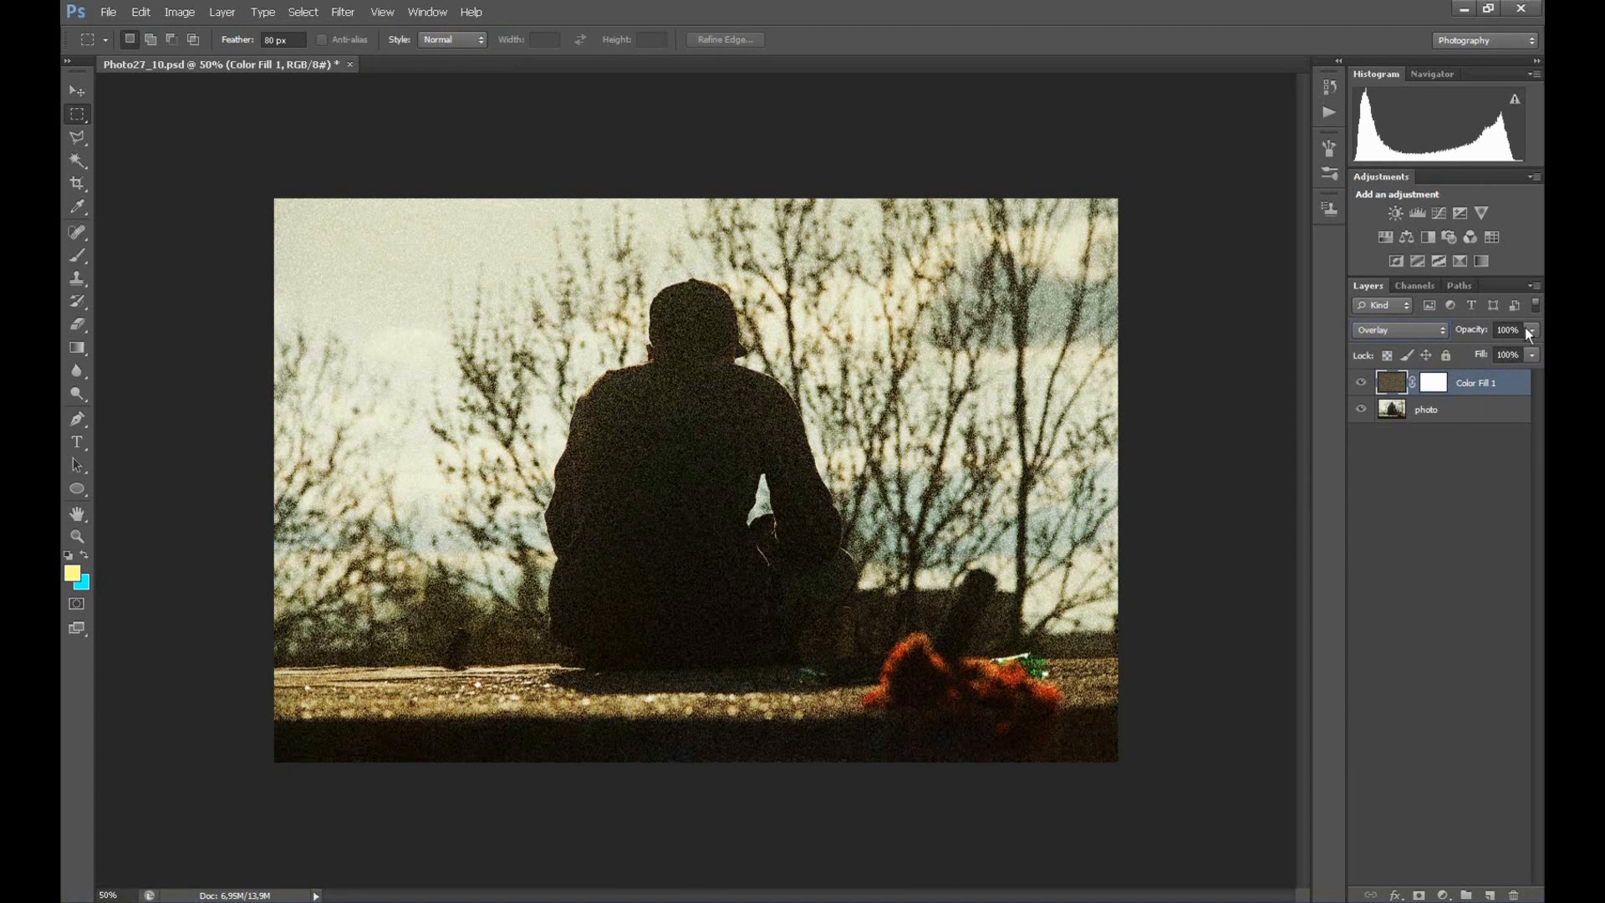
left_click_drag(1530, 329, 1514, 354)
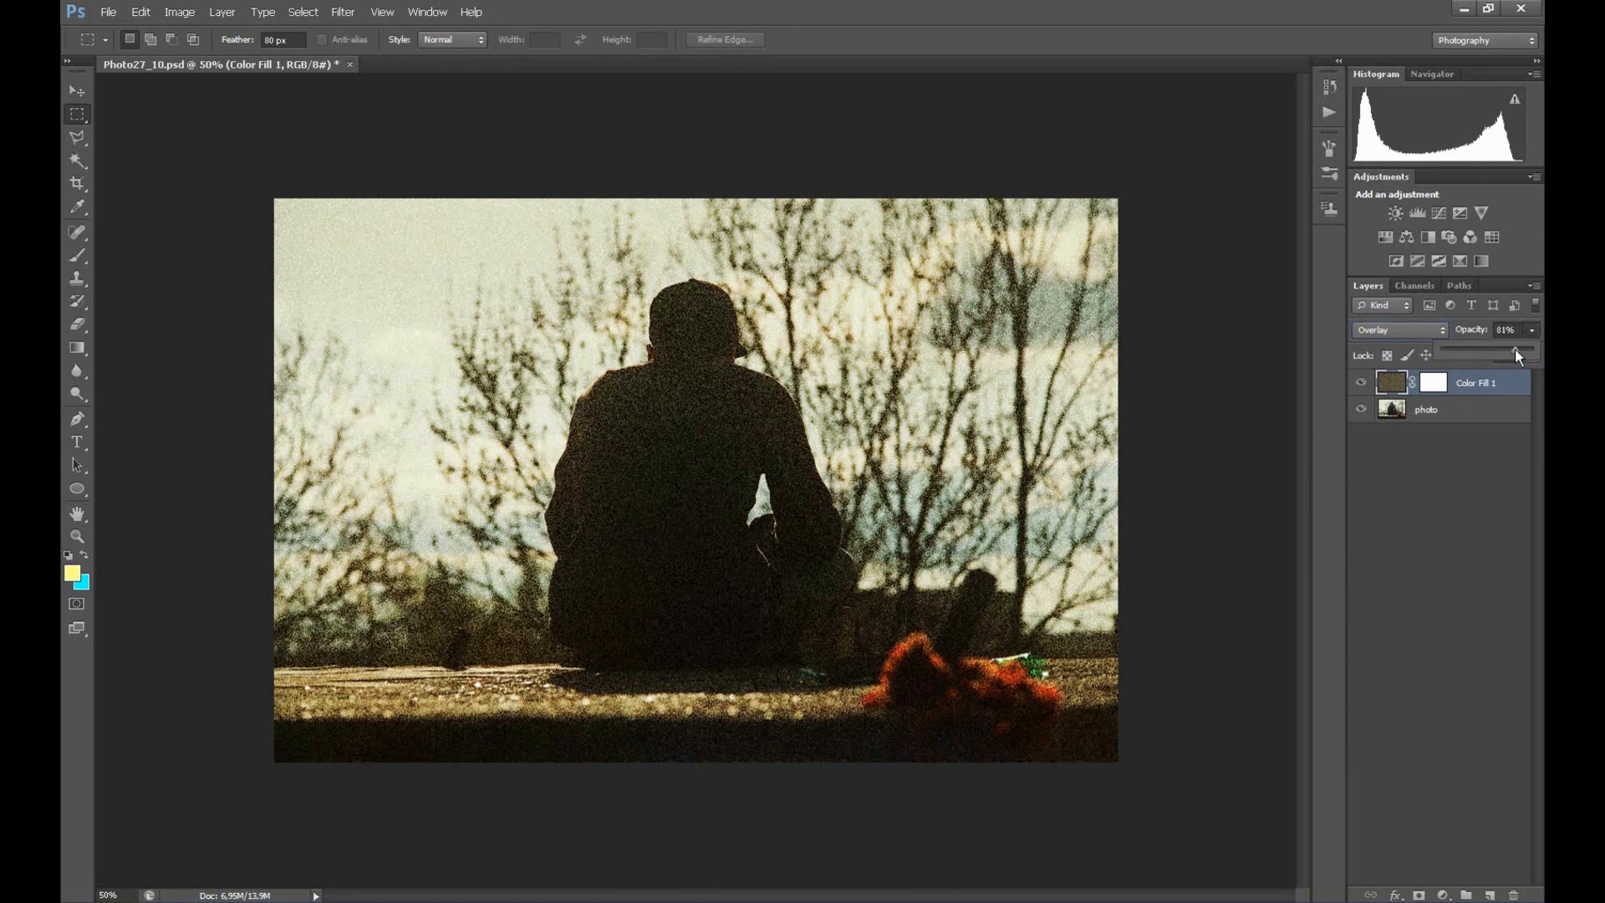
left_click_drag(1514, 353, 1524, 344)
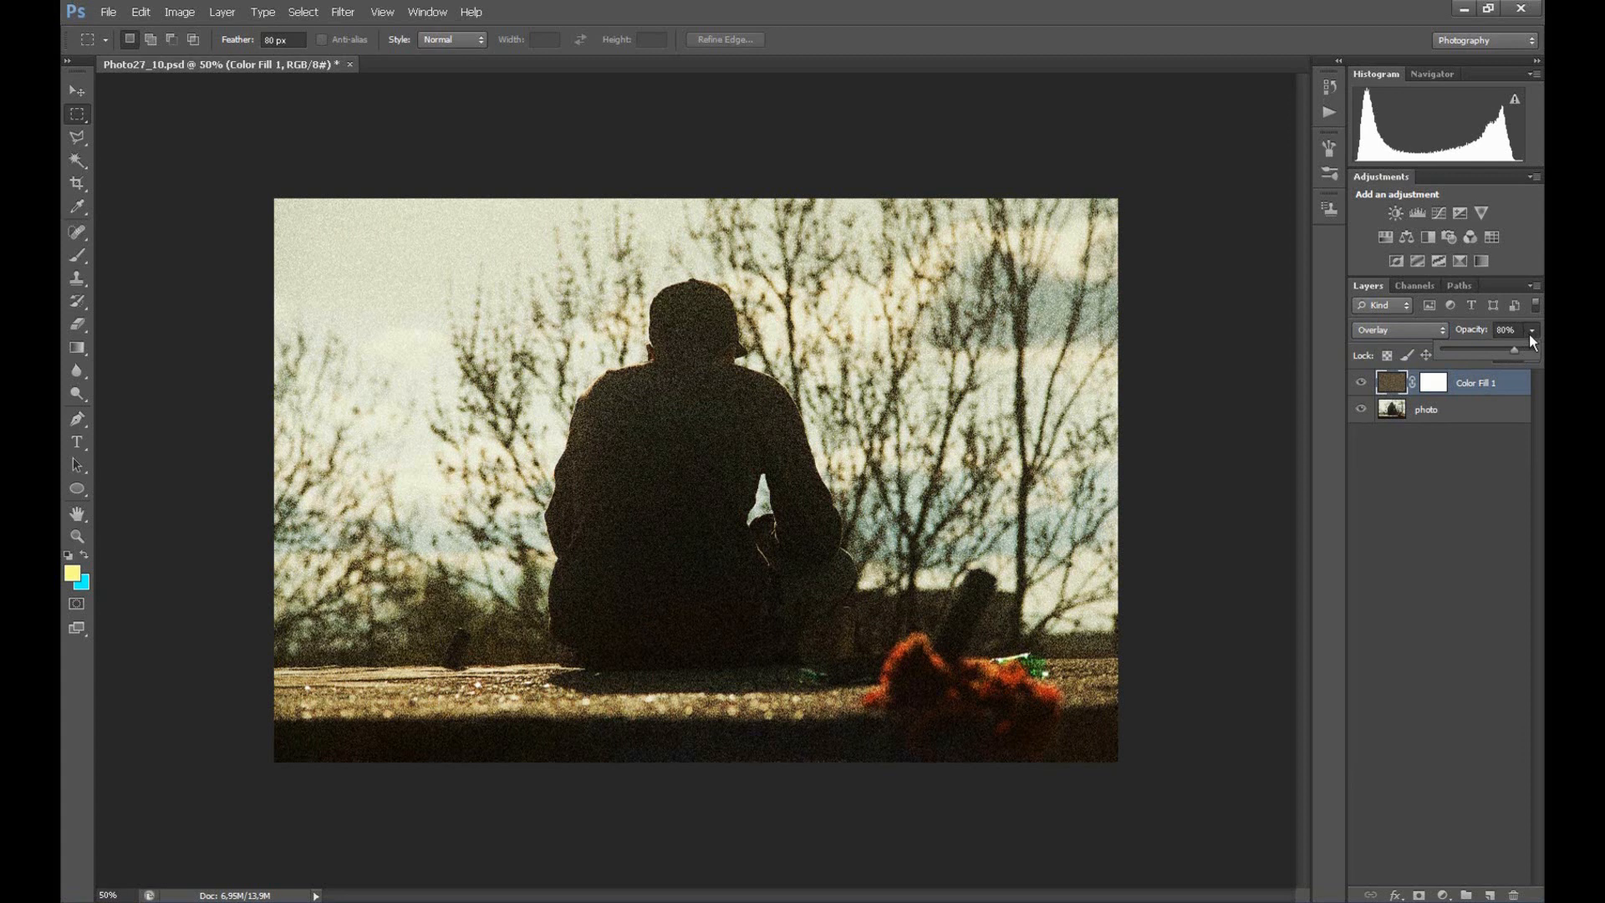
left_click(1504, 329)
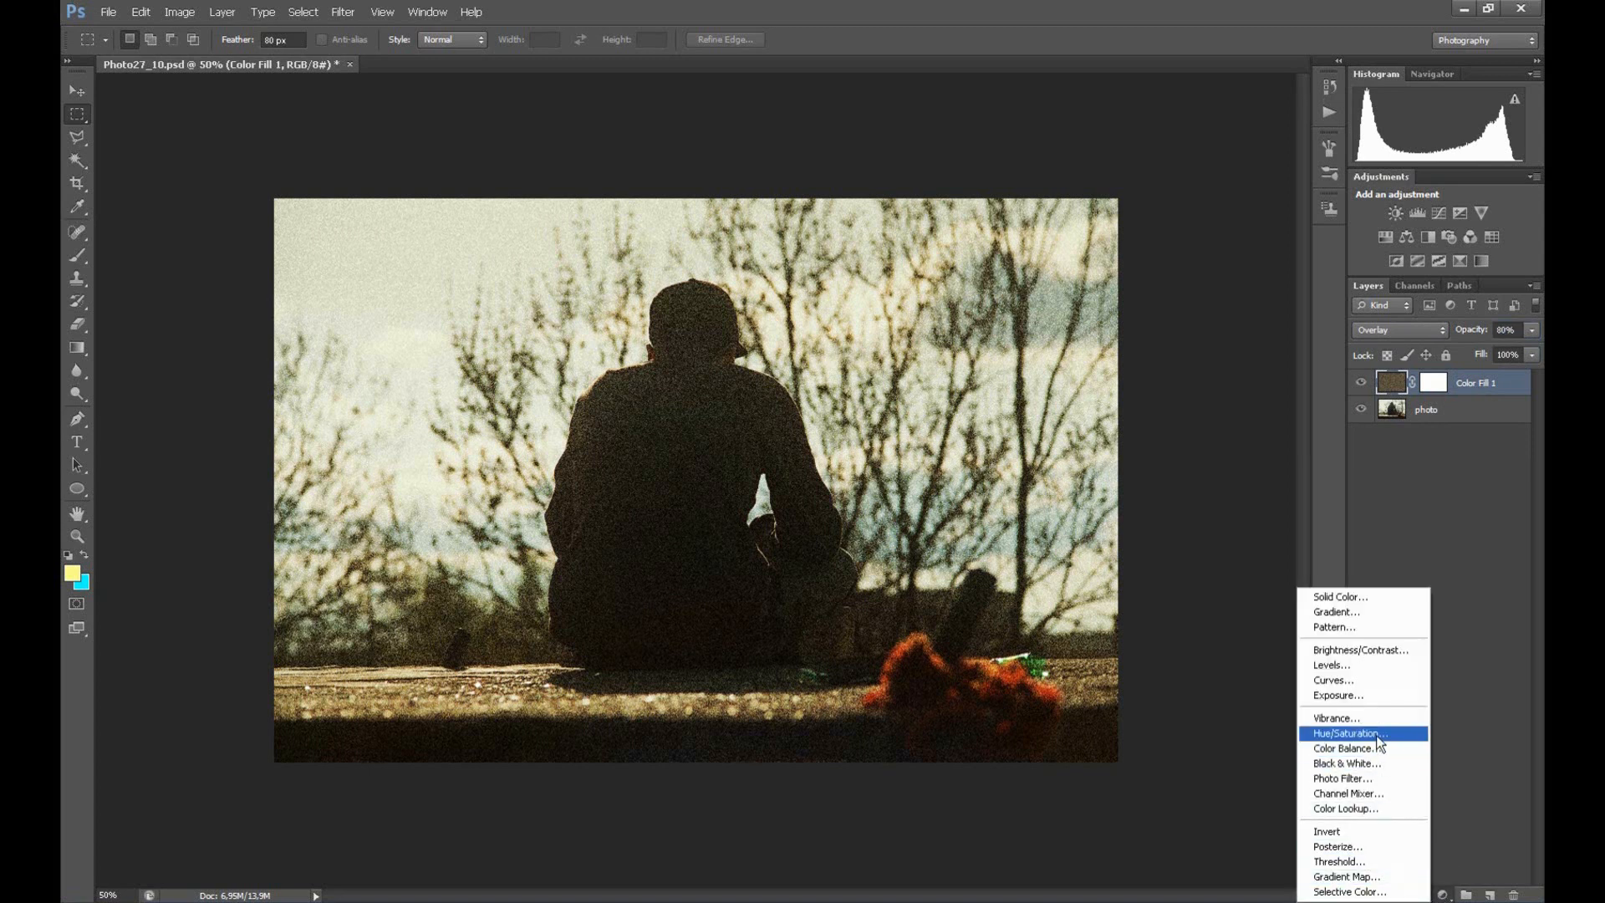
Add a colorized Hue/Saturation layer with hue 49, saturation 27, lightness +6
left_click(1351, 734)
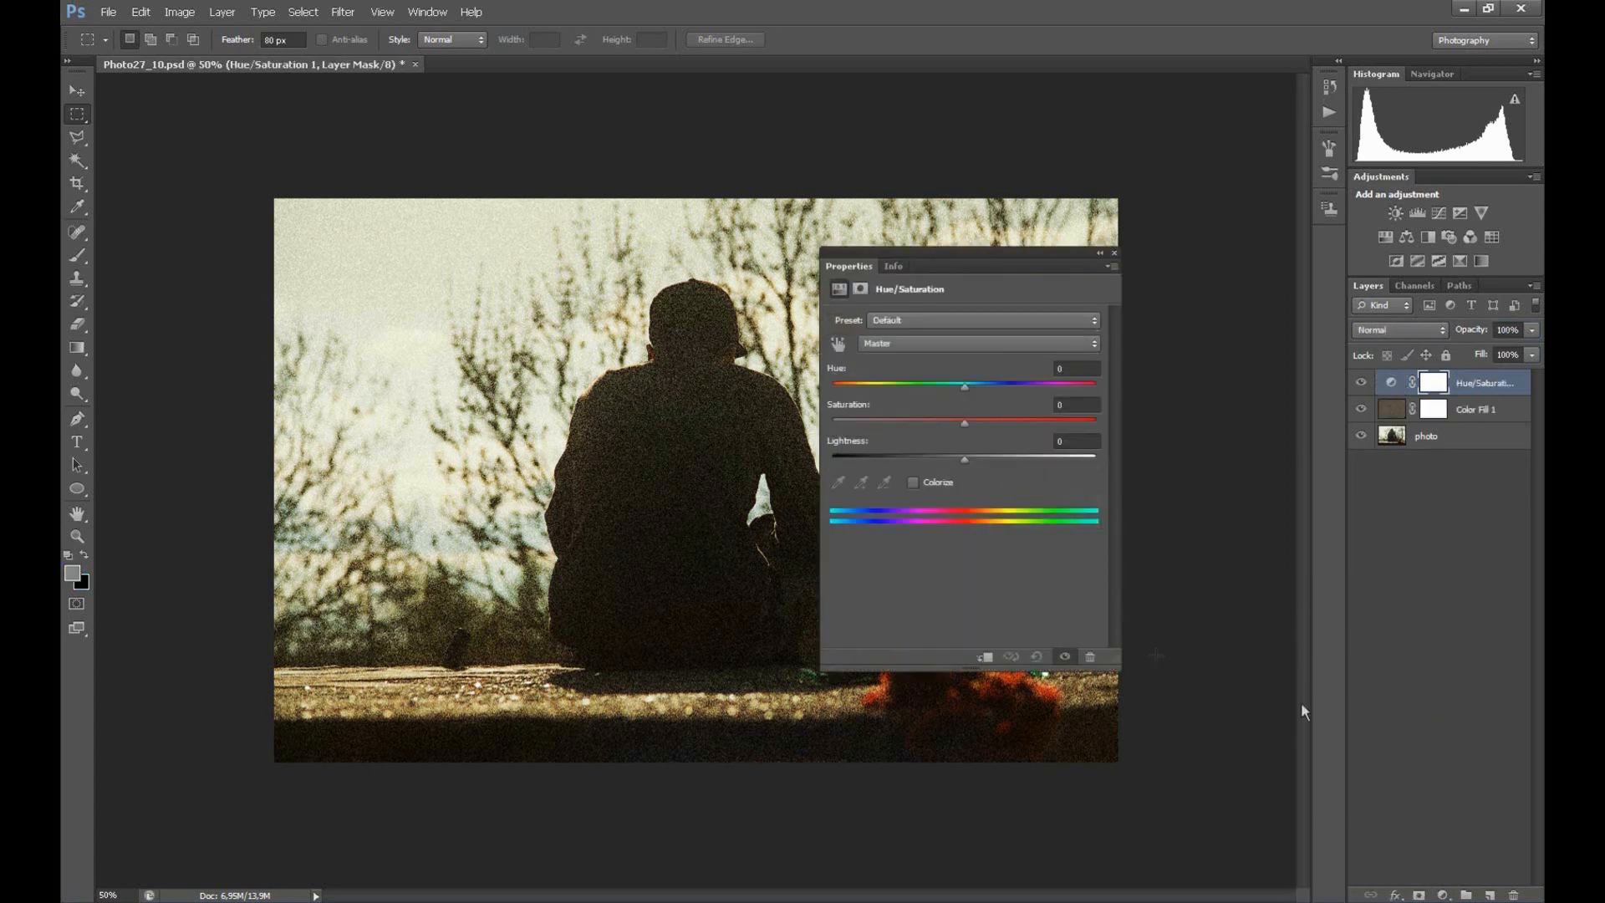
left_click(913, 481)
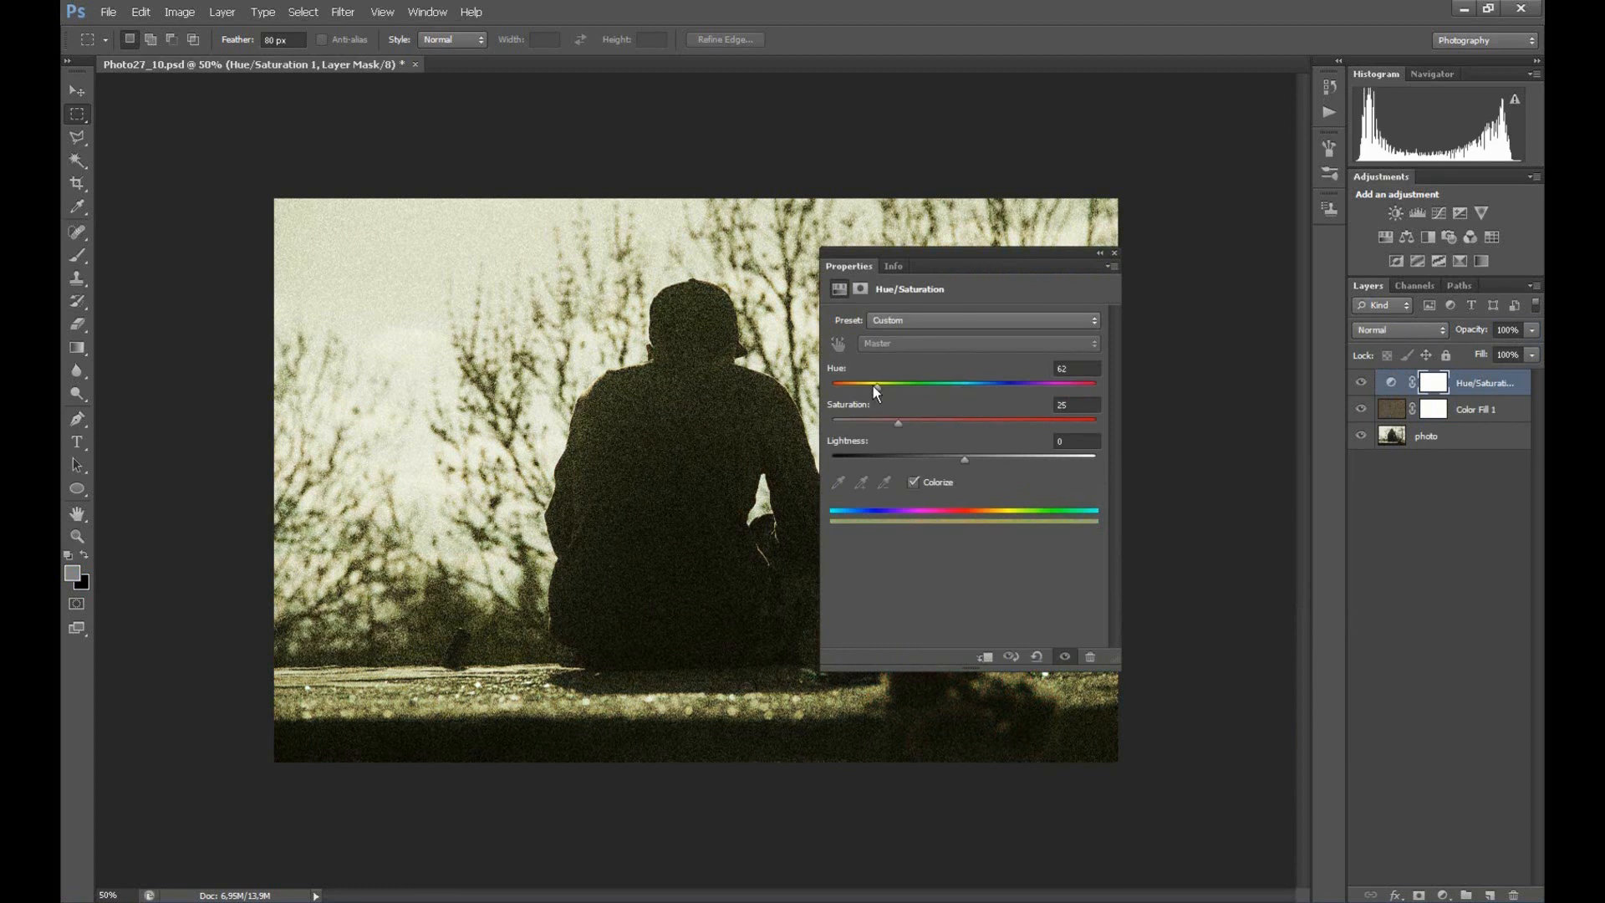
left_click_drag(875, 383, 868, 383)
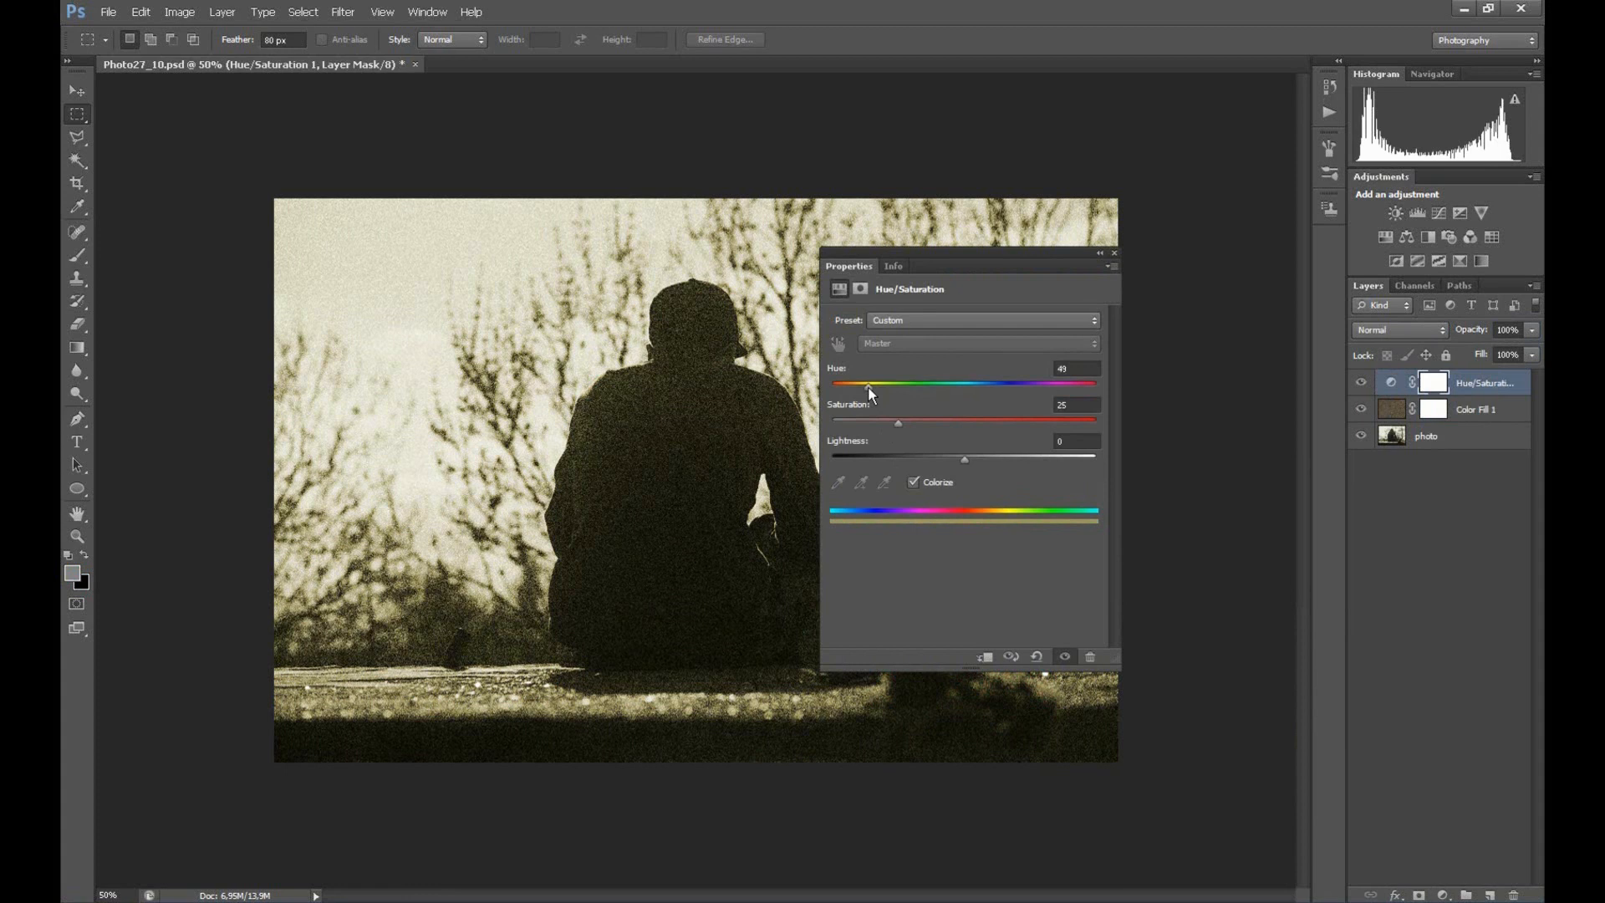
mouse_move(875, 401)
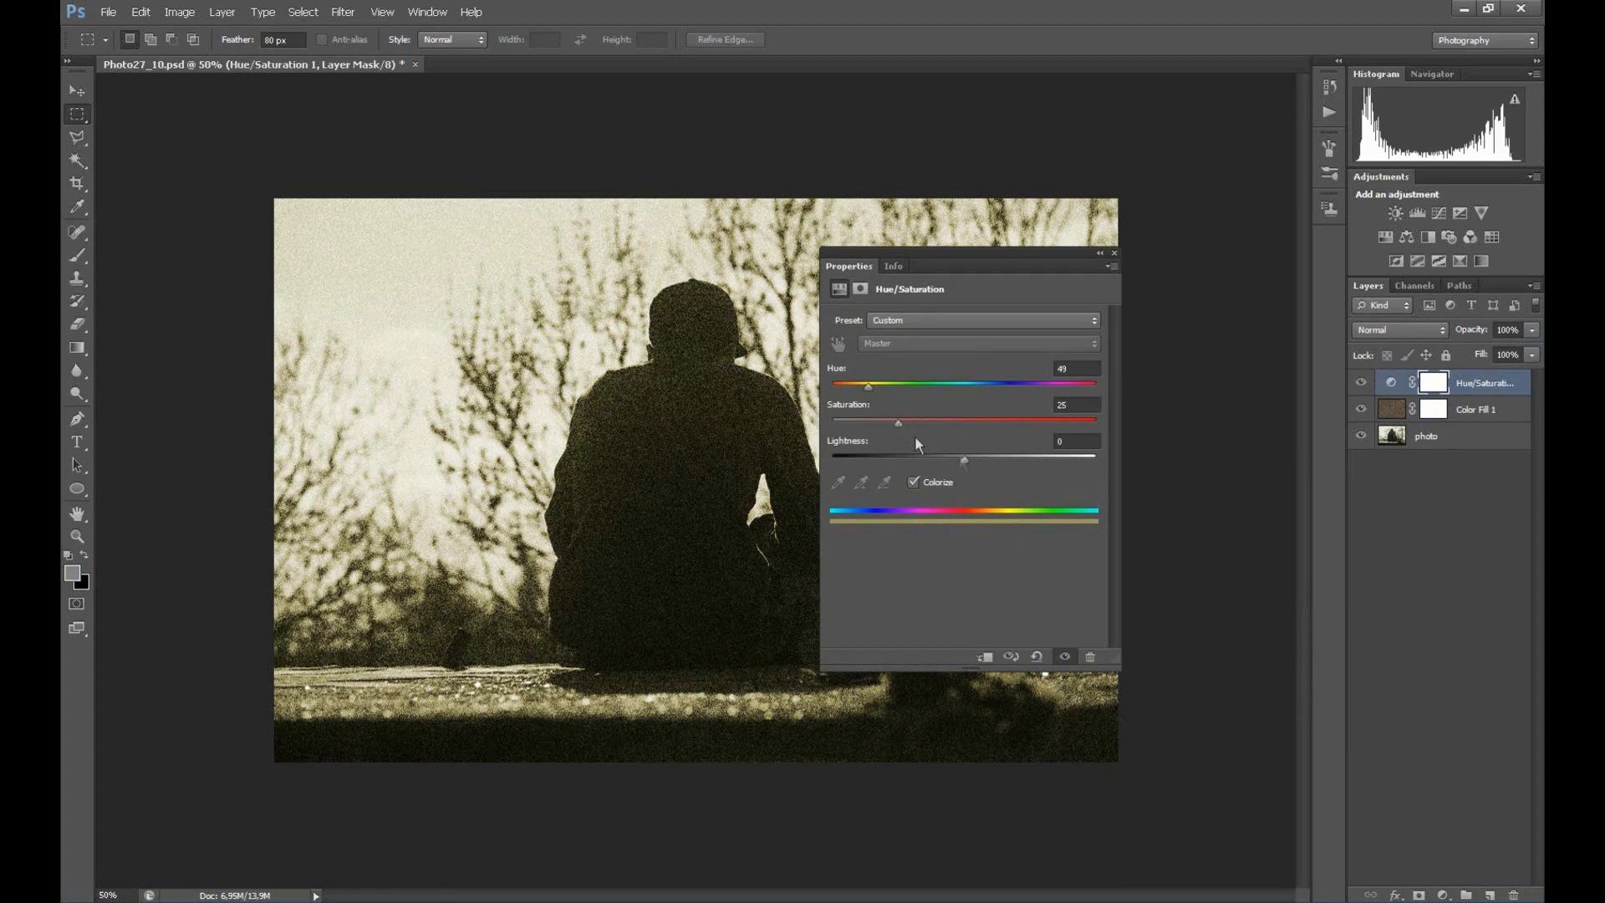
left_click_drag(898, 423, 902, 423)
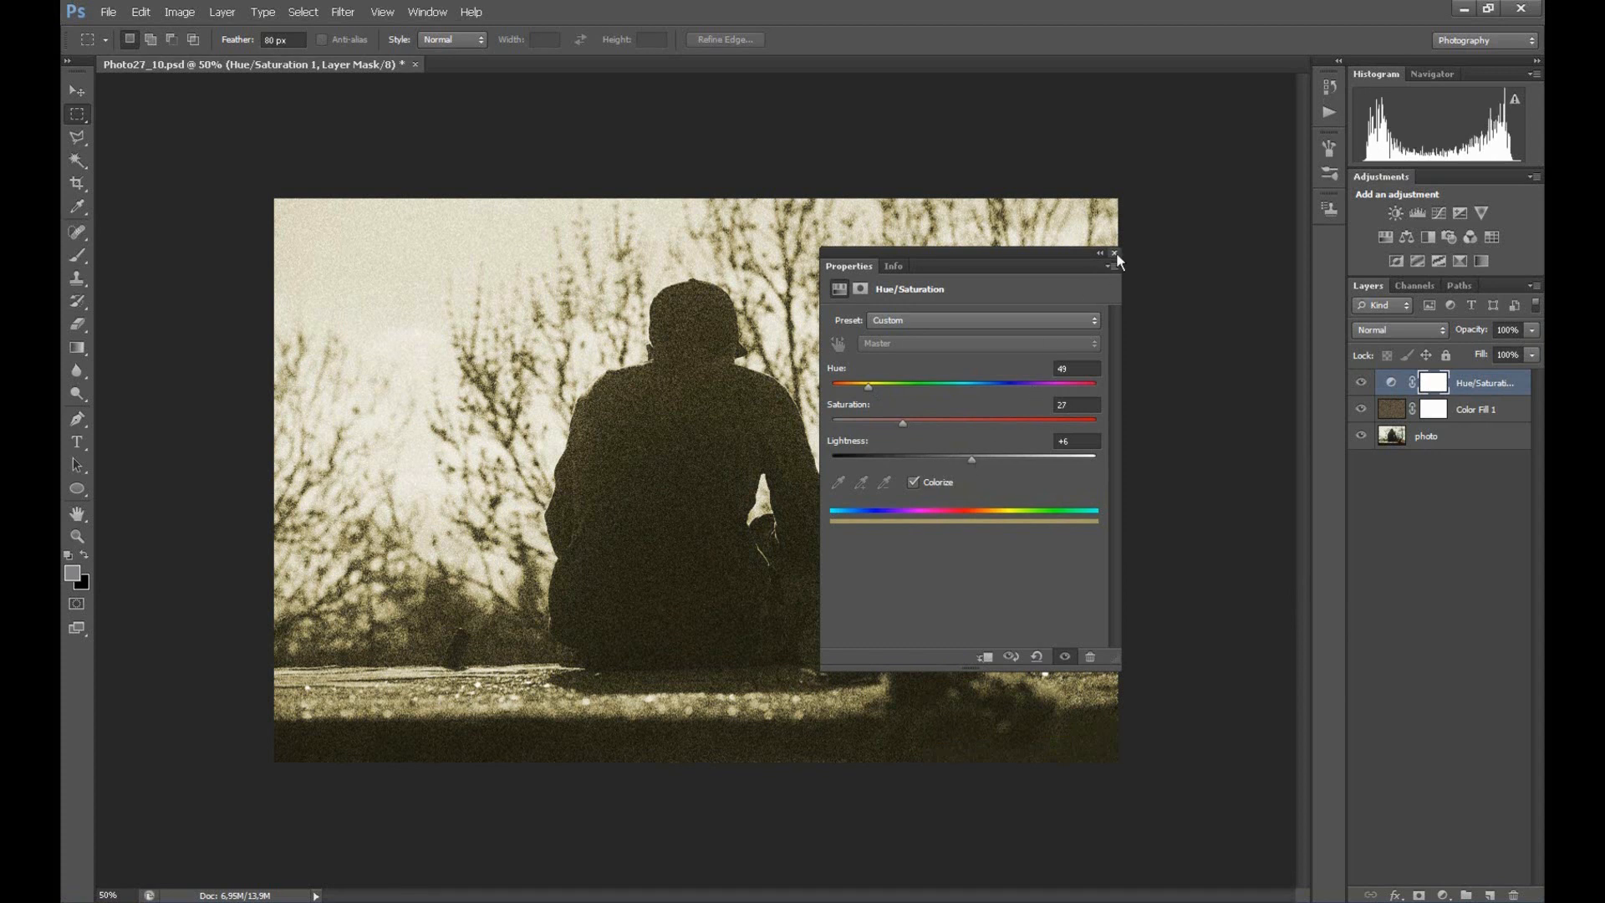
left_click(1114, 254)
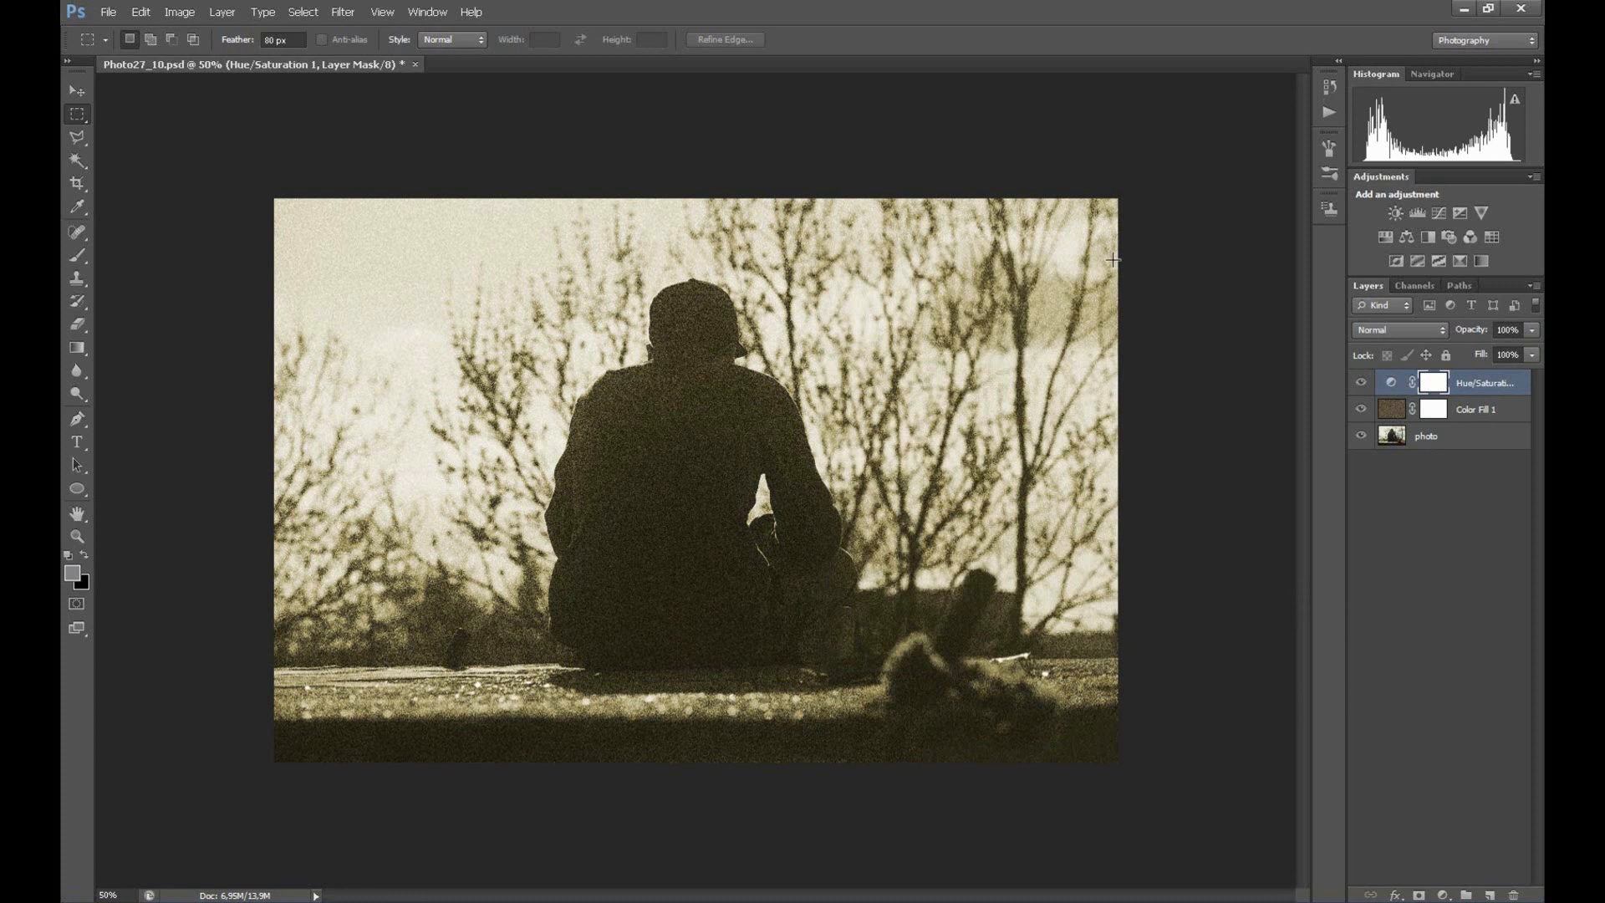
mouse_move(1122, 281)
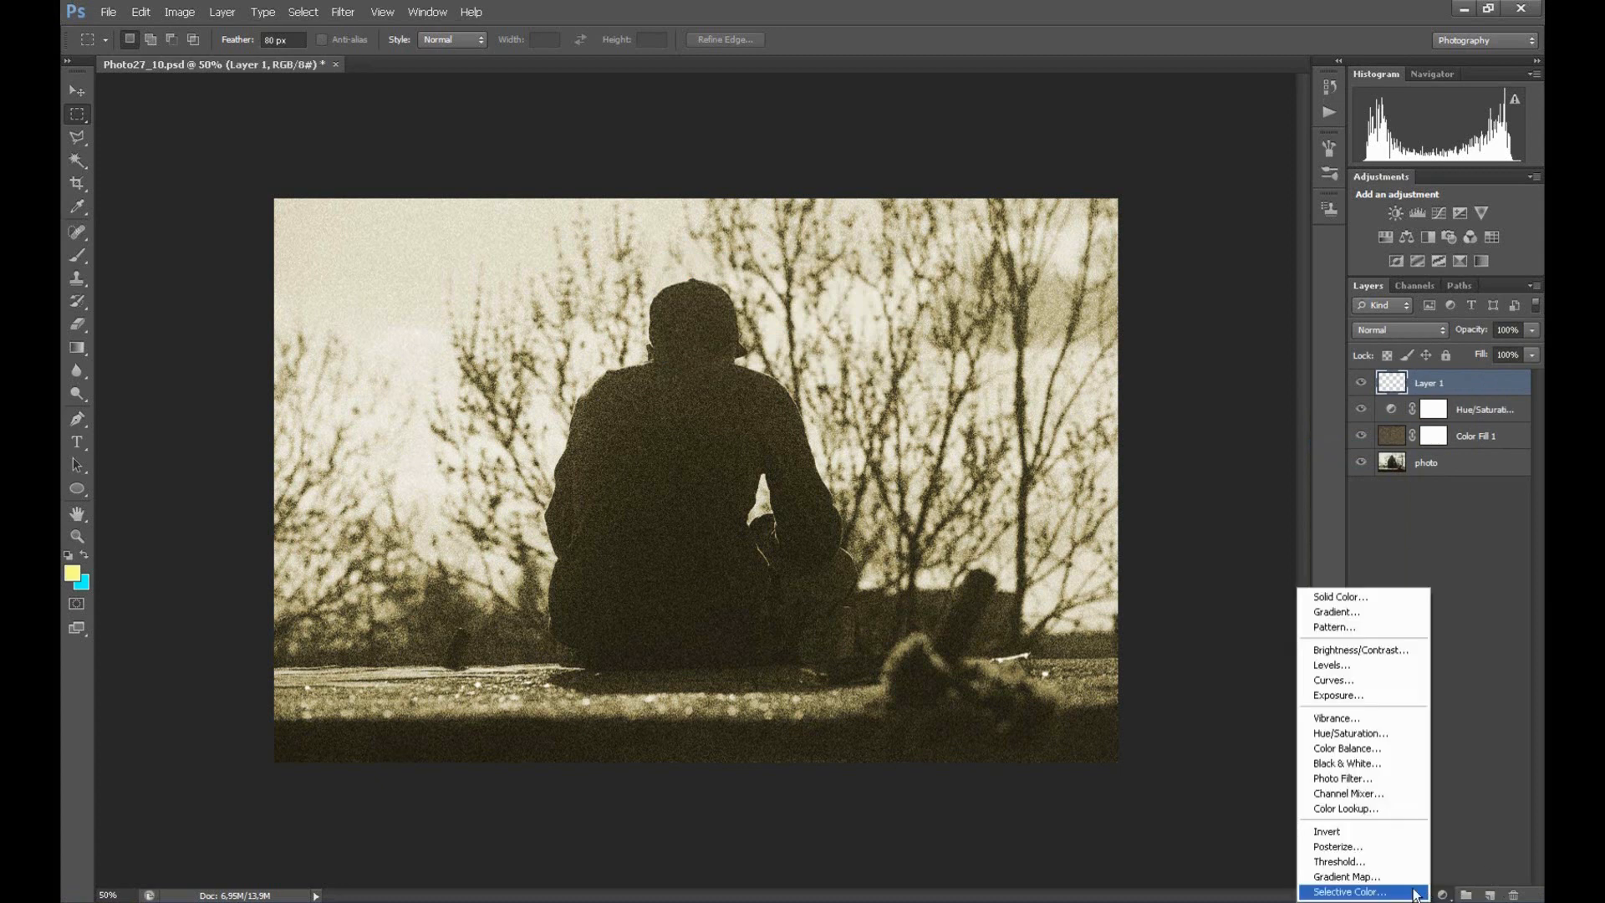
Add a solid black (000000) fill layer at the top of the stack
left_click(1341, 597)
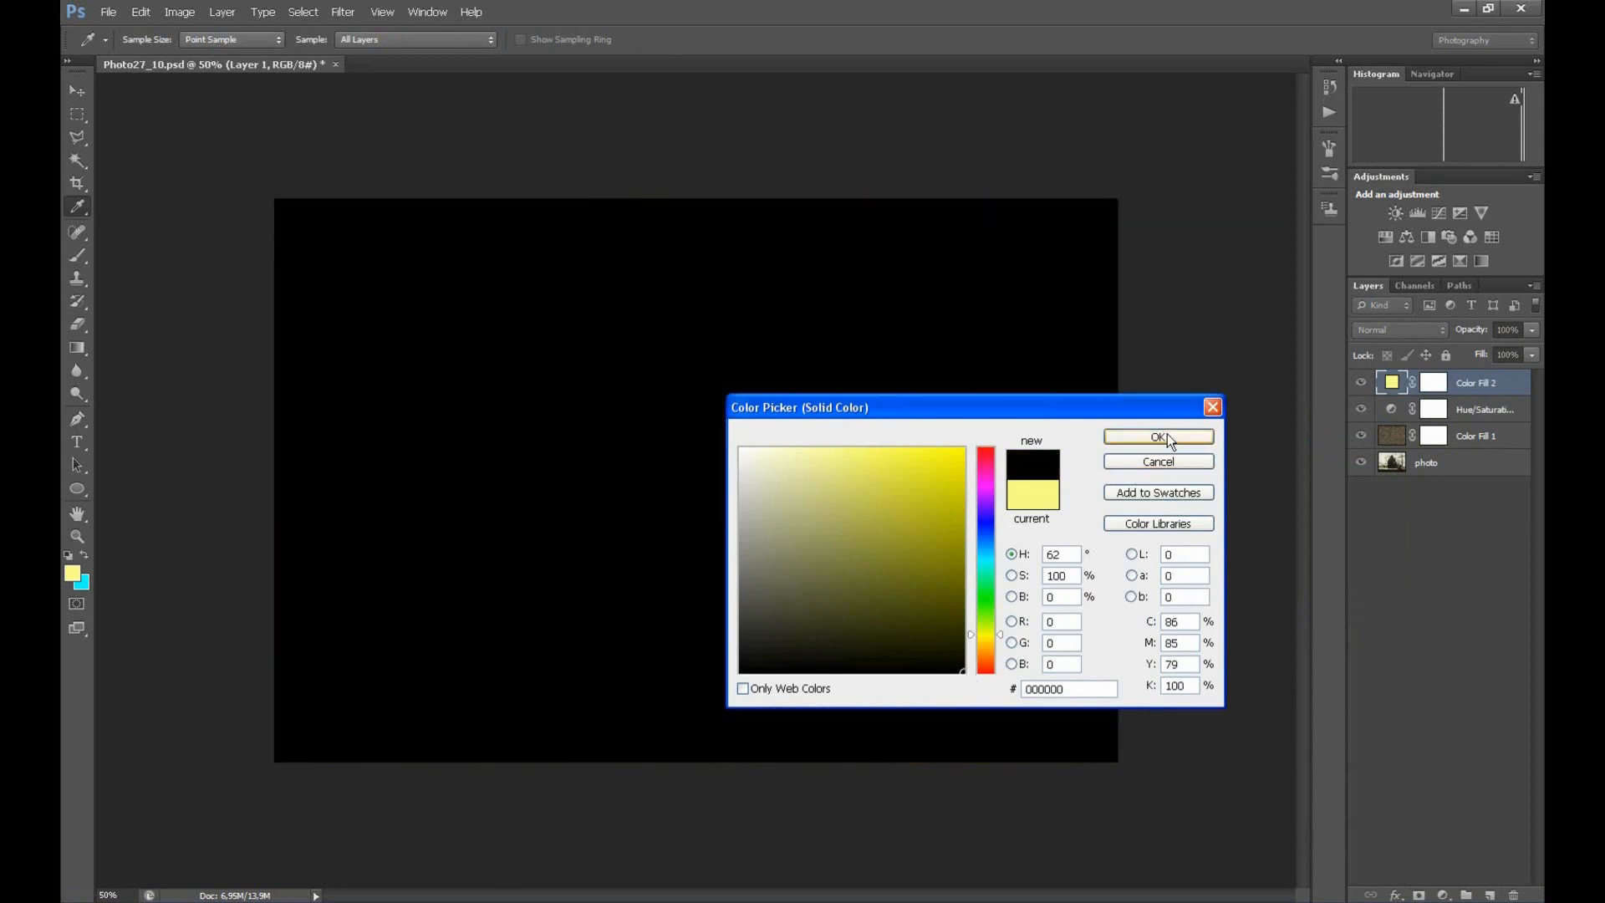
left_click(1157, 438)
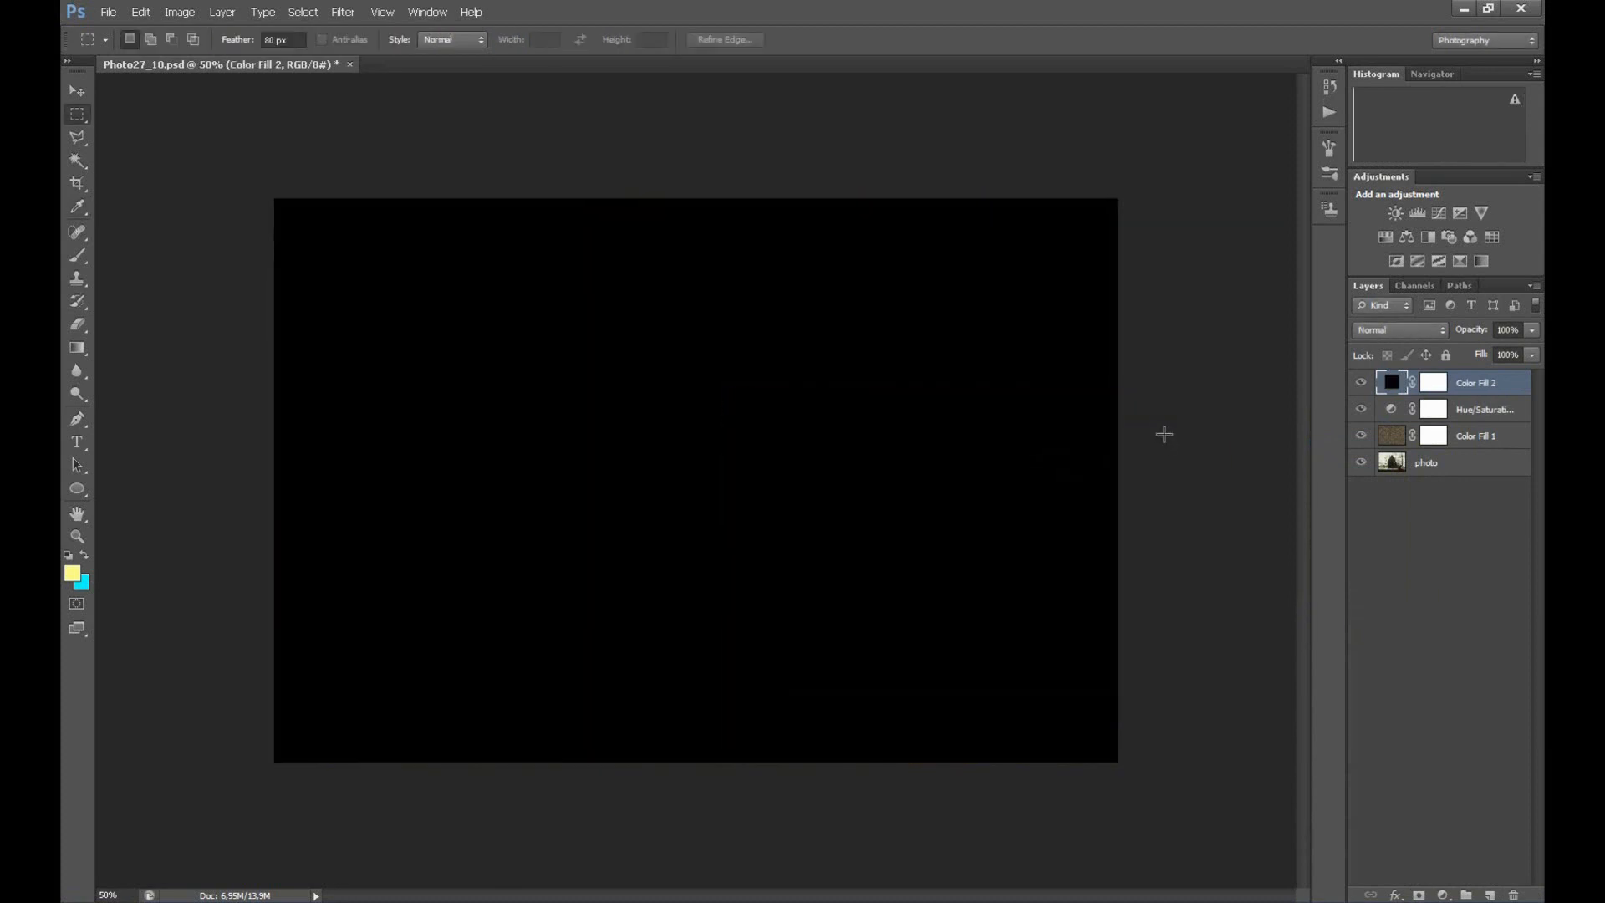
left_click(1431, 381)
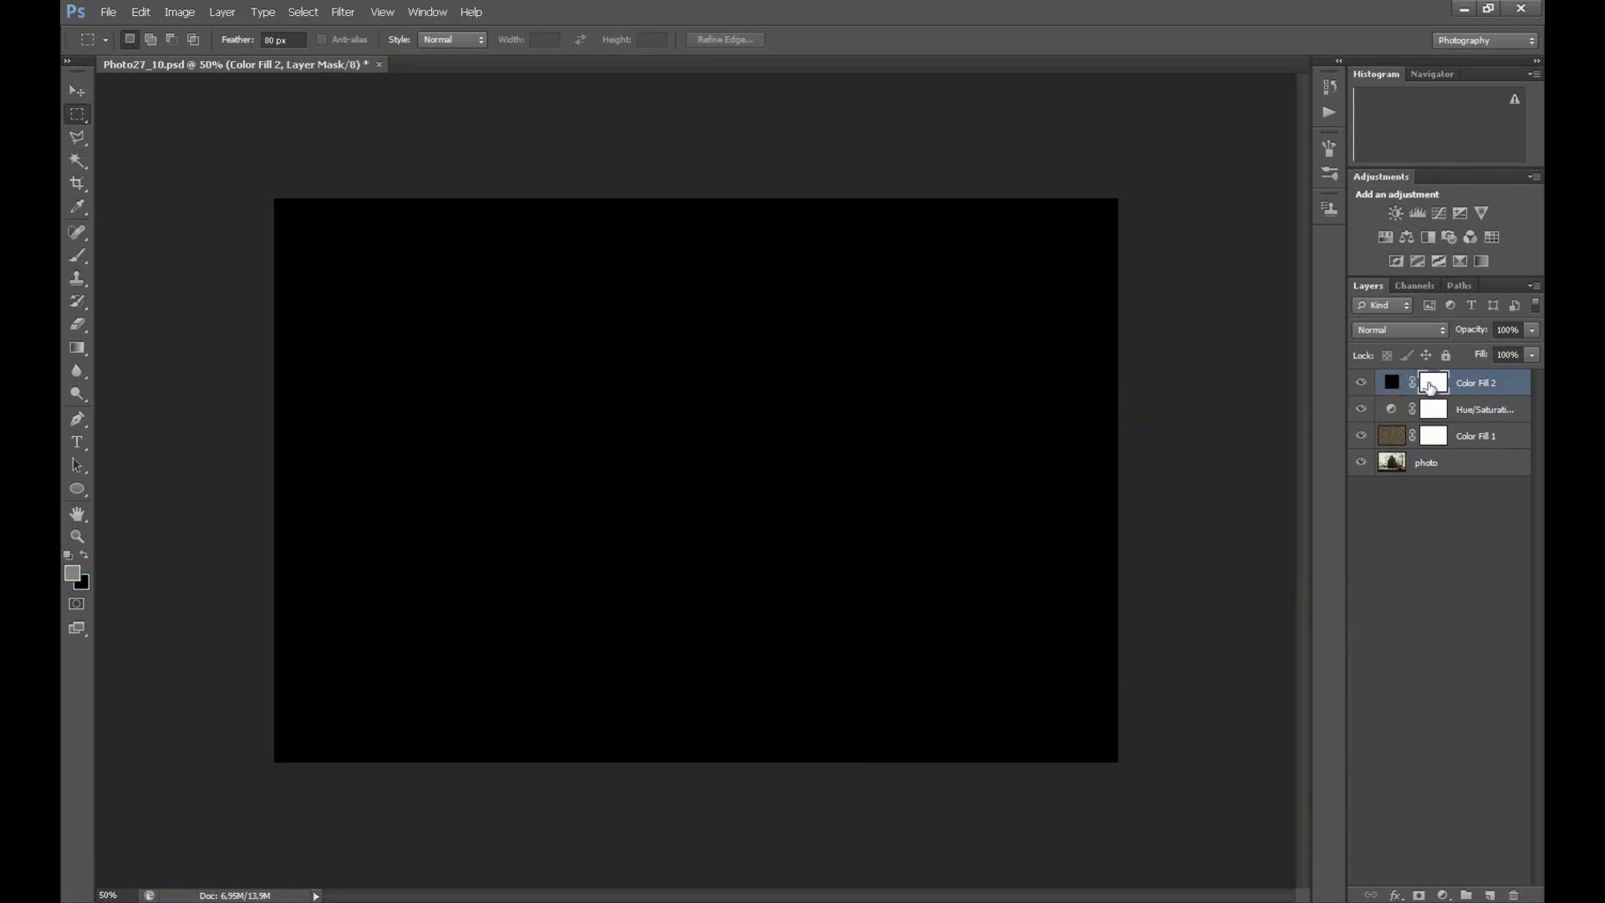
right_click(1431, 382)
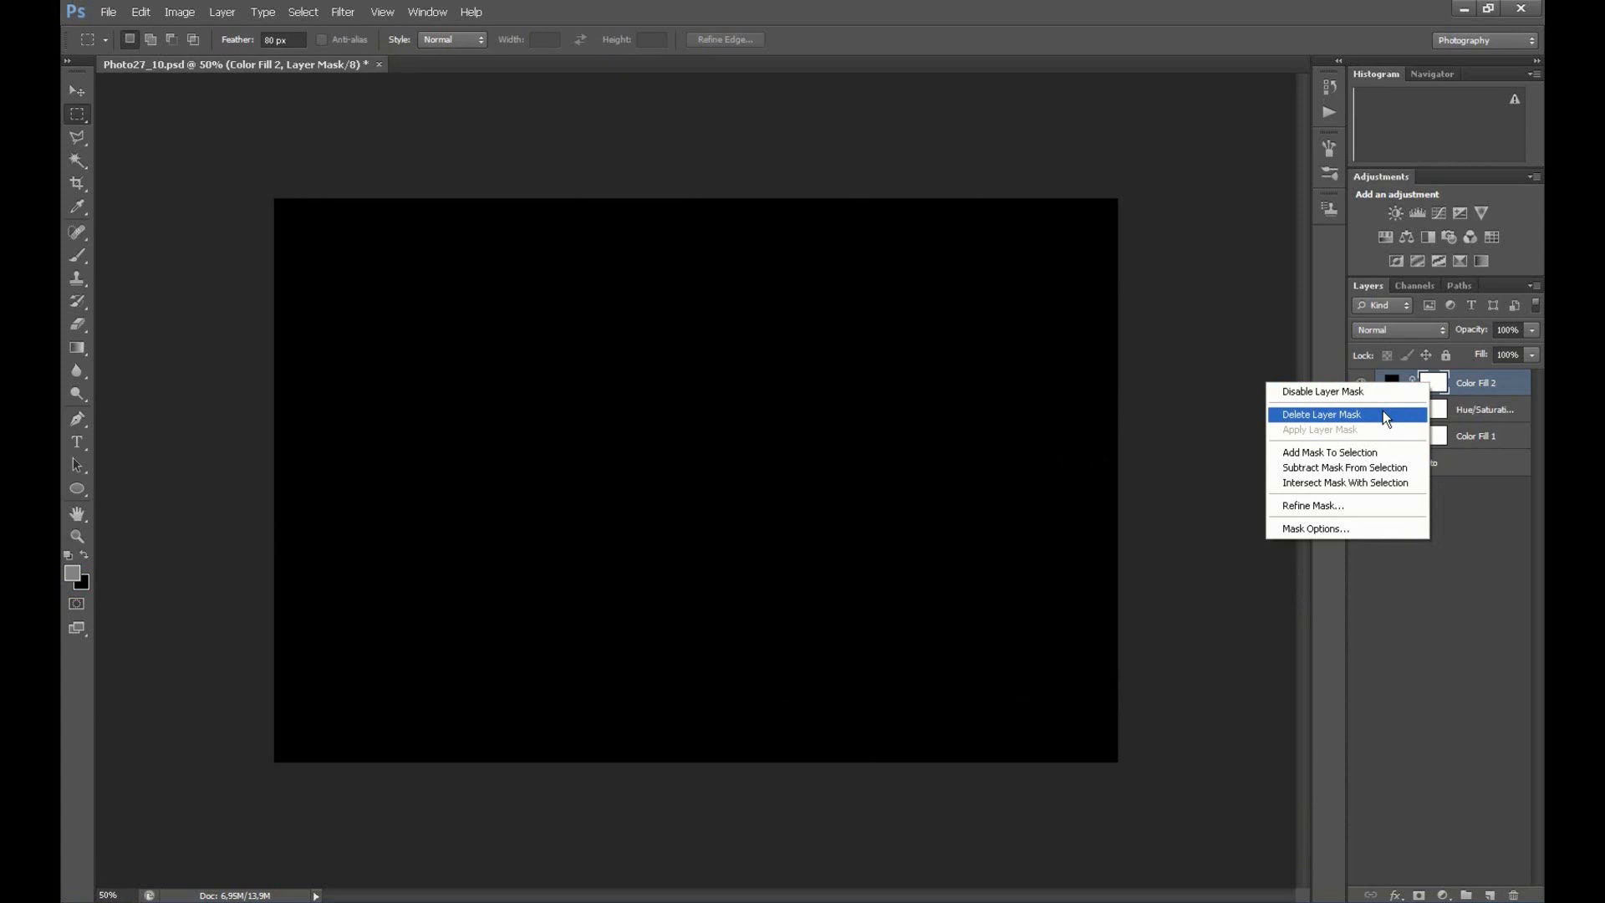
Delete the black fill layer's mask and choose the Rectangular Marquee Tool
left_click(1320, 415)
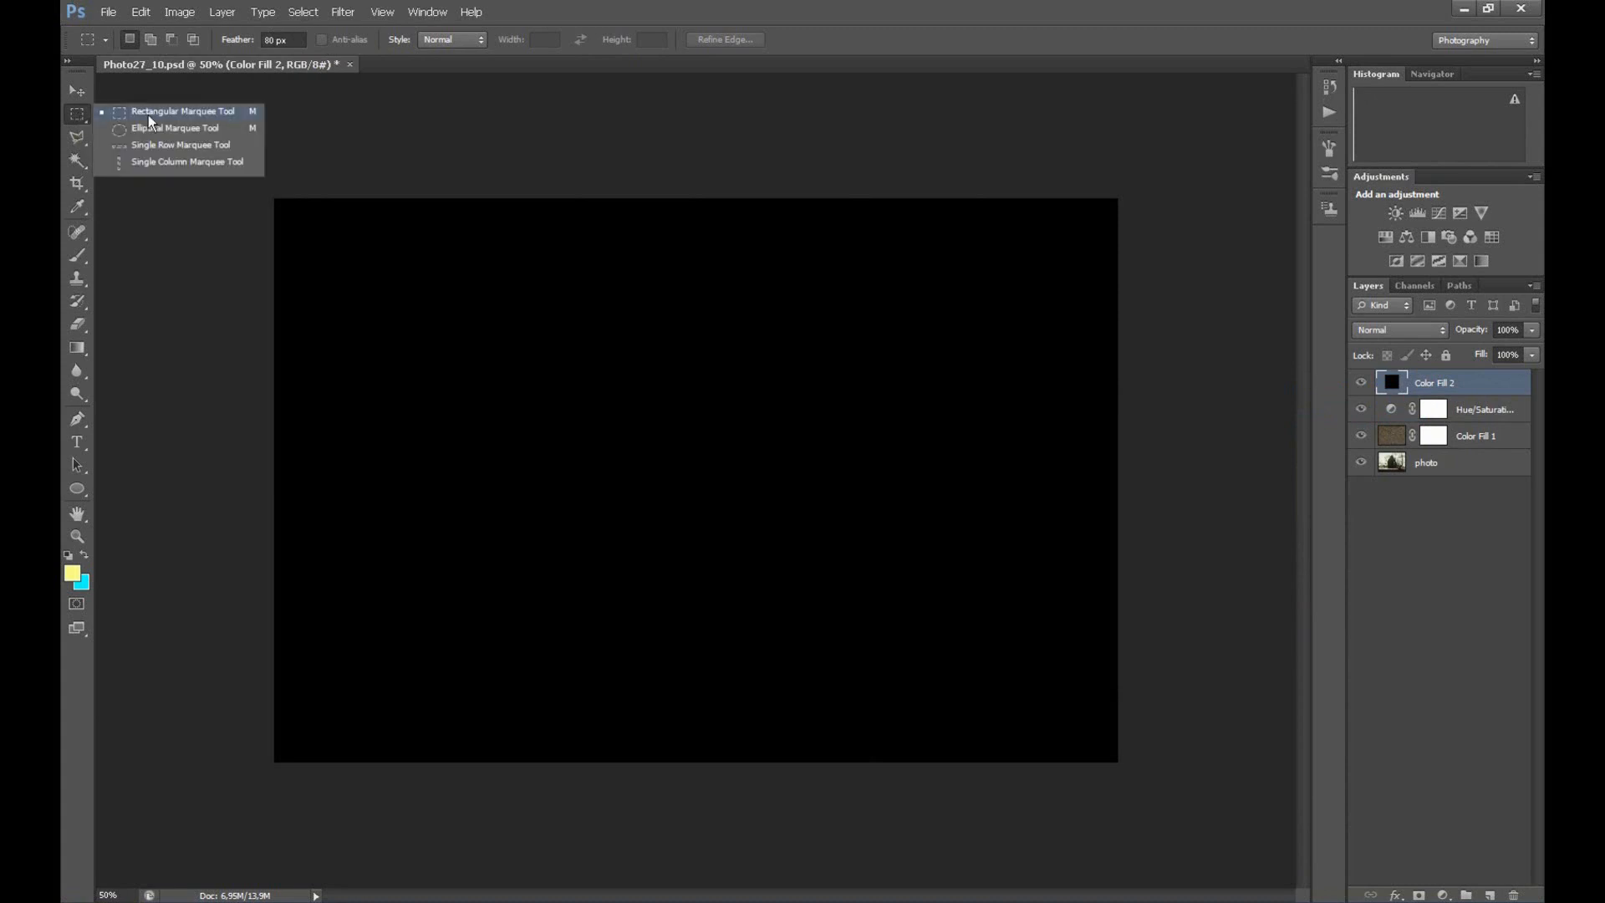
mouse_move(207, 113)
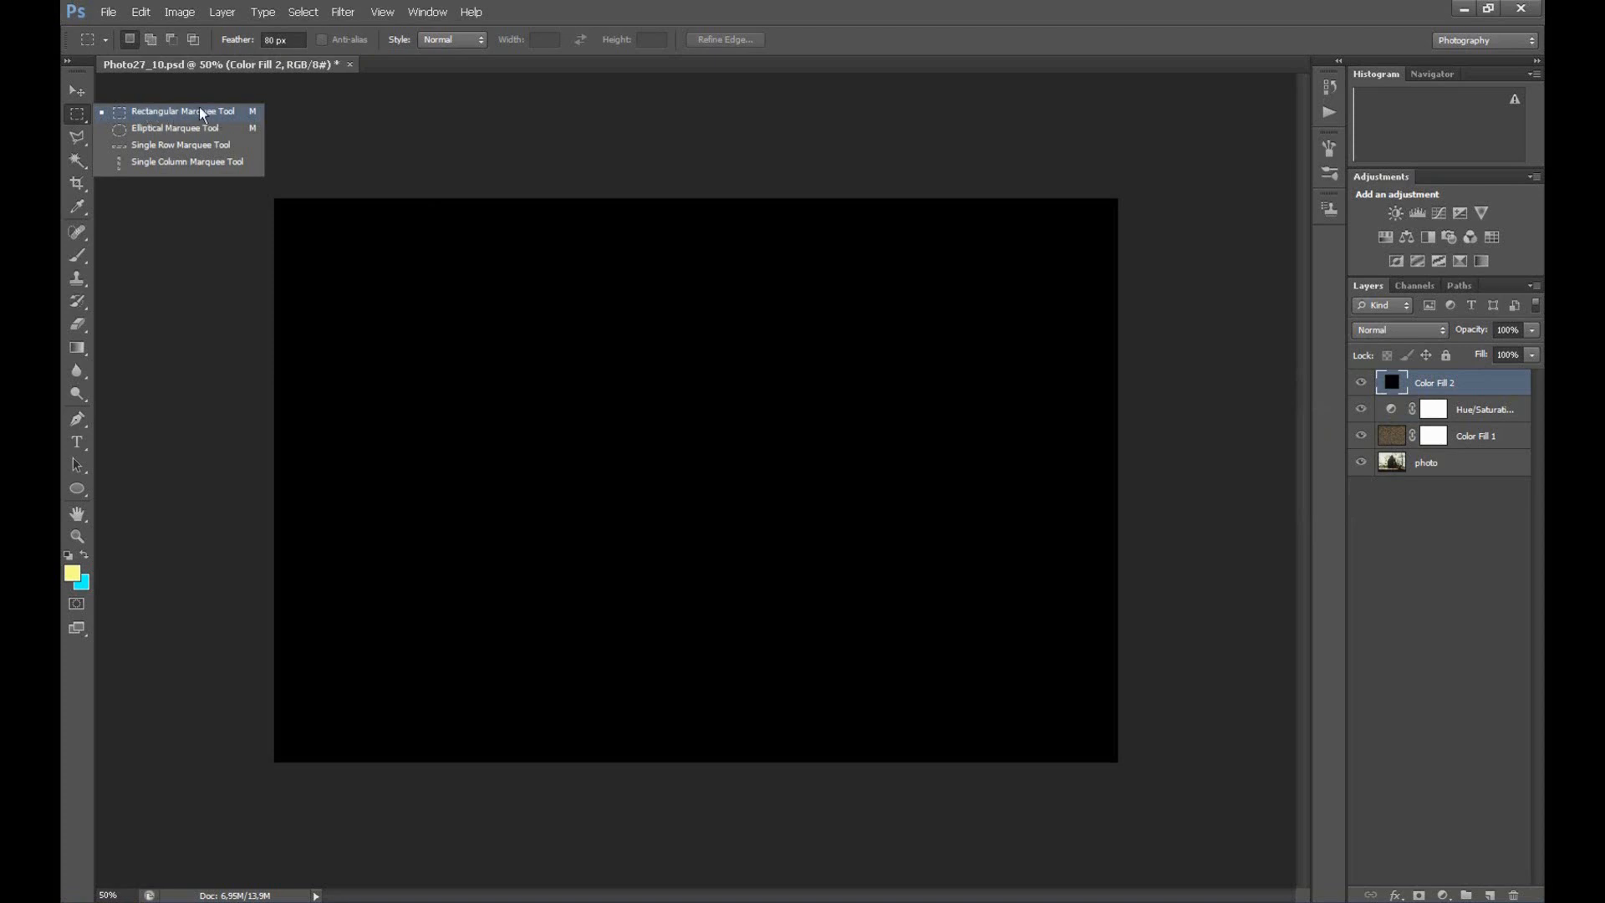
mouse_move(216, 132)
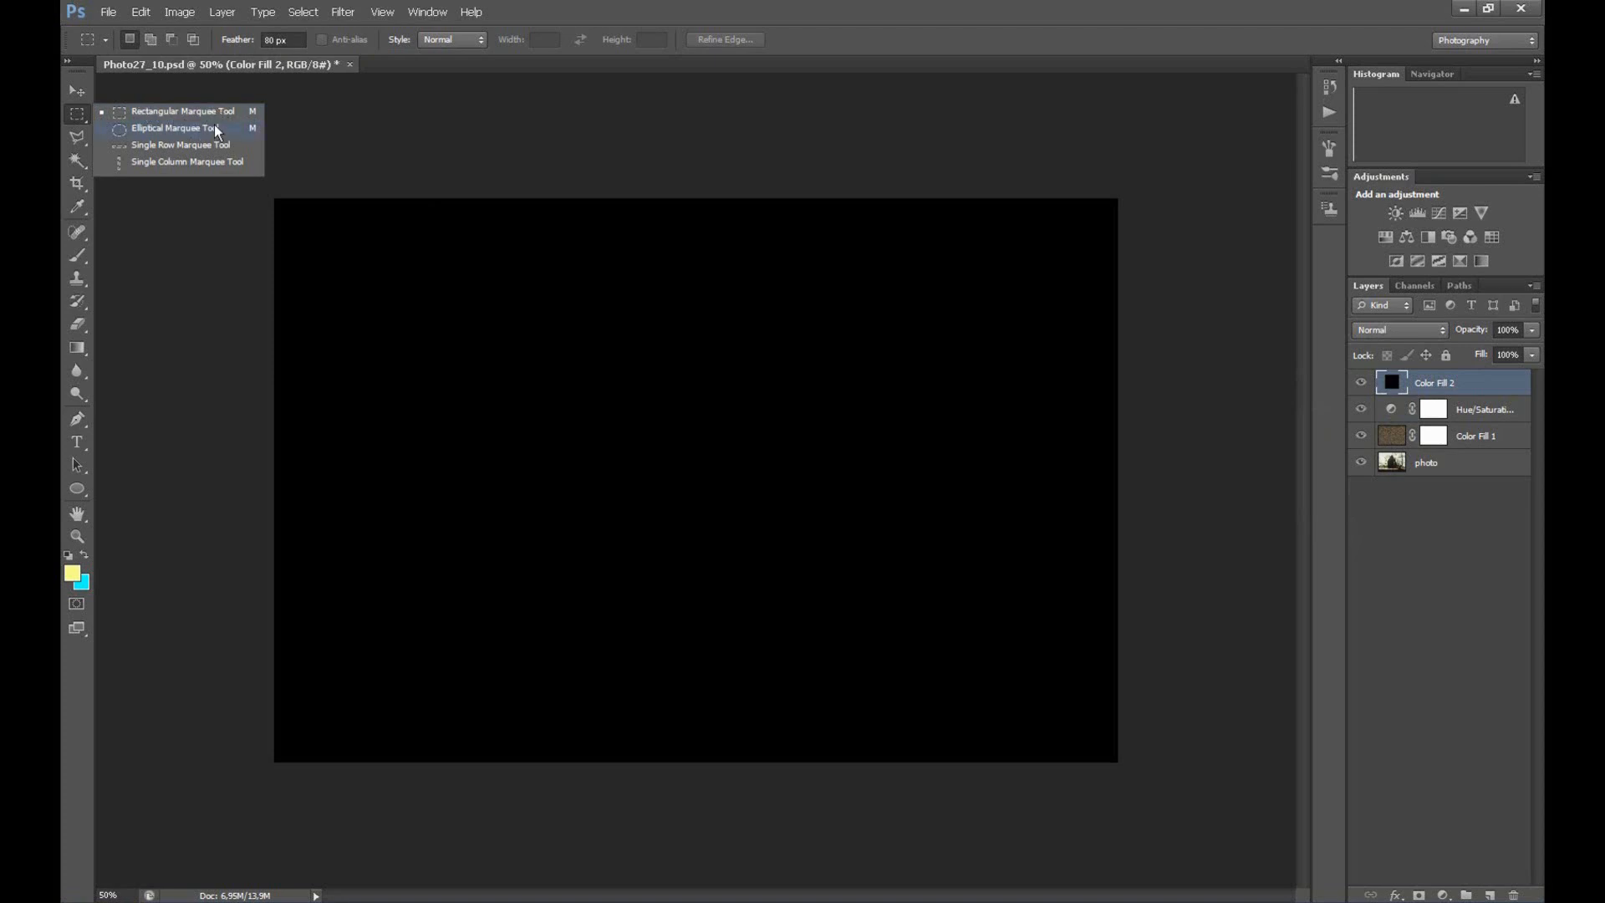
mouse_move(224, 117)
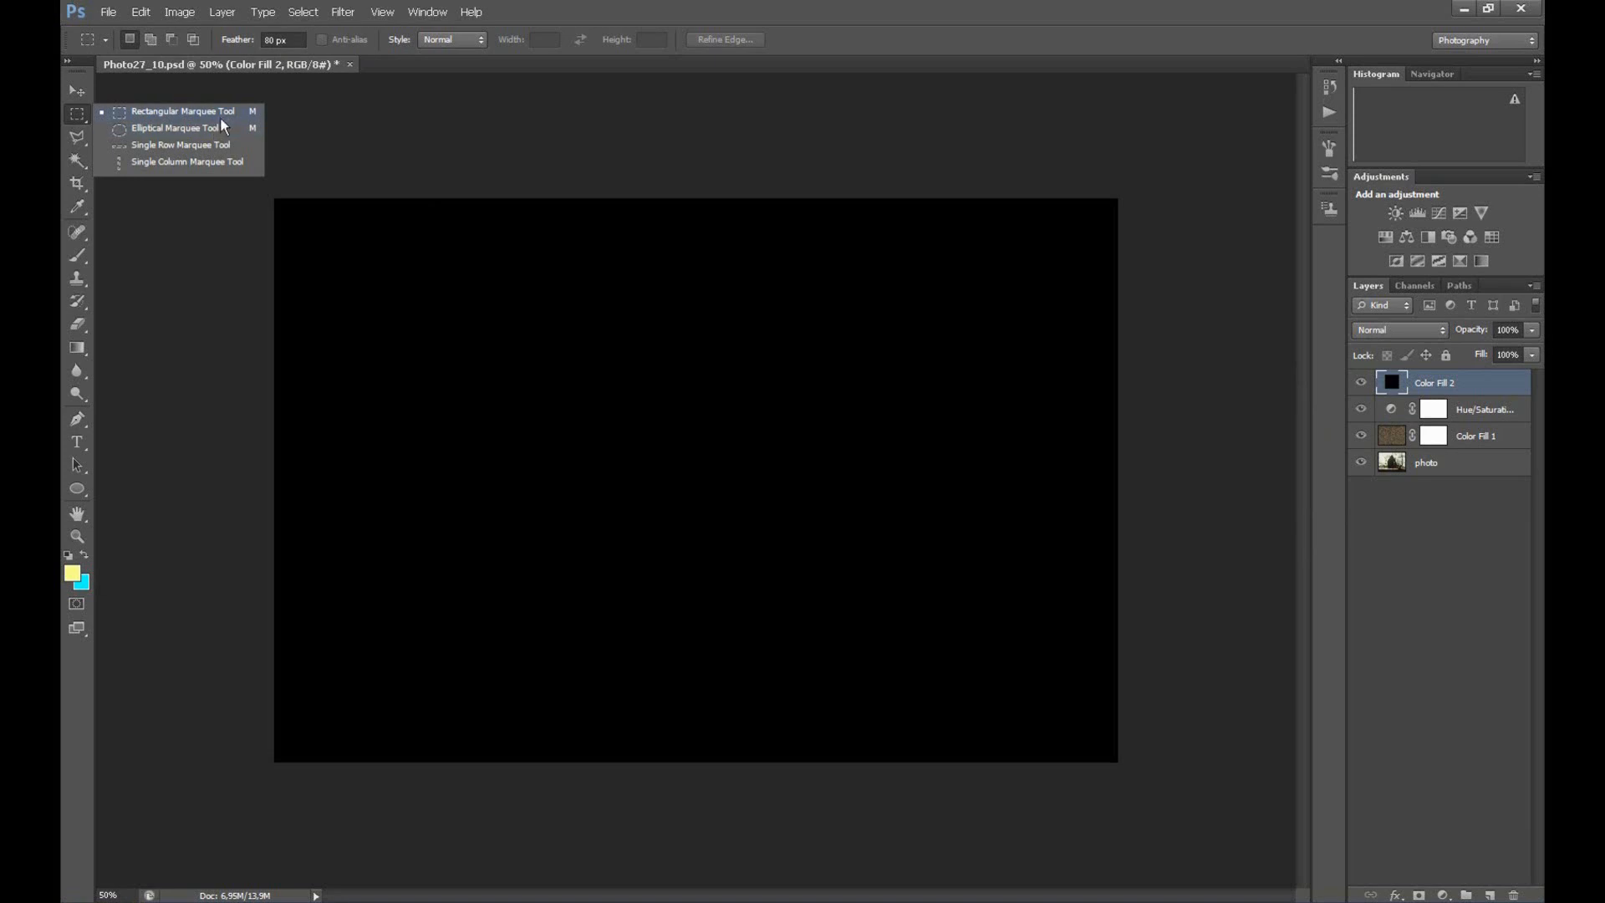
mouse_move(201, 114)
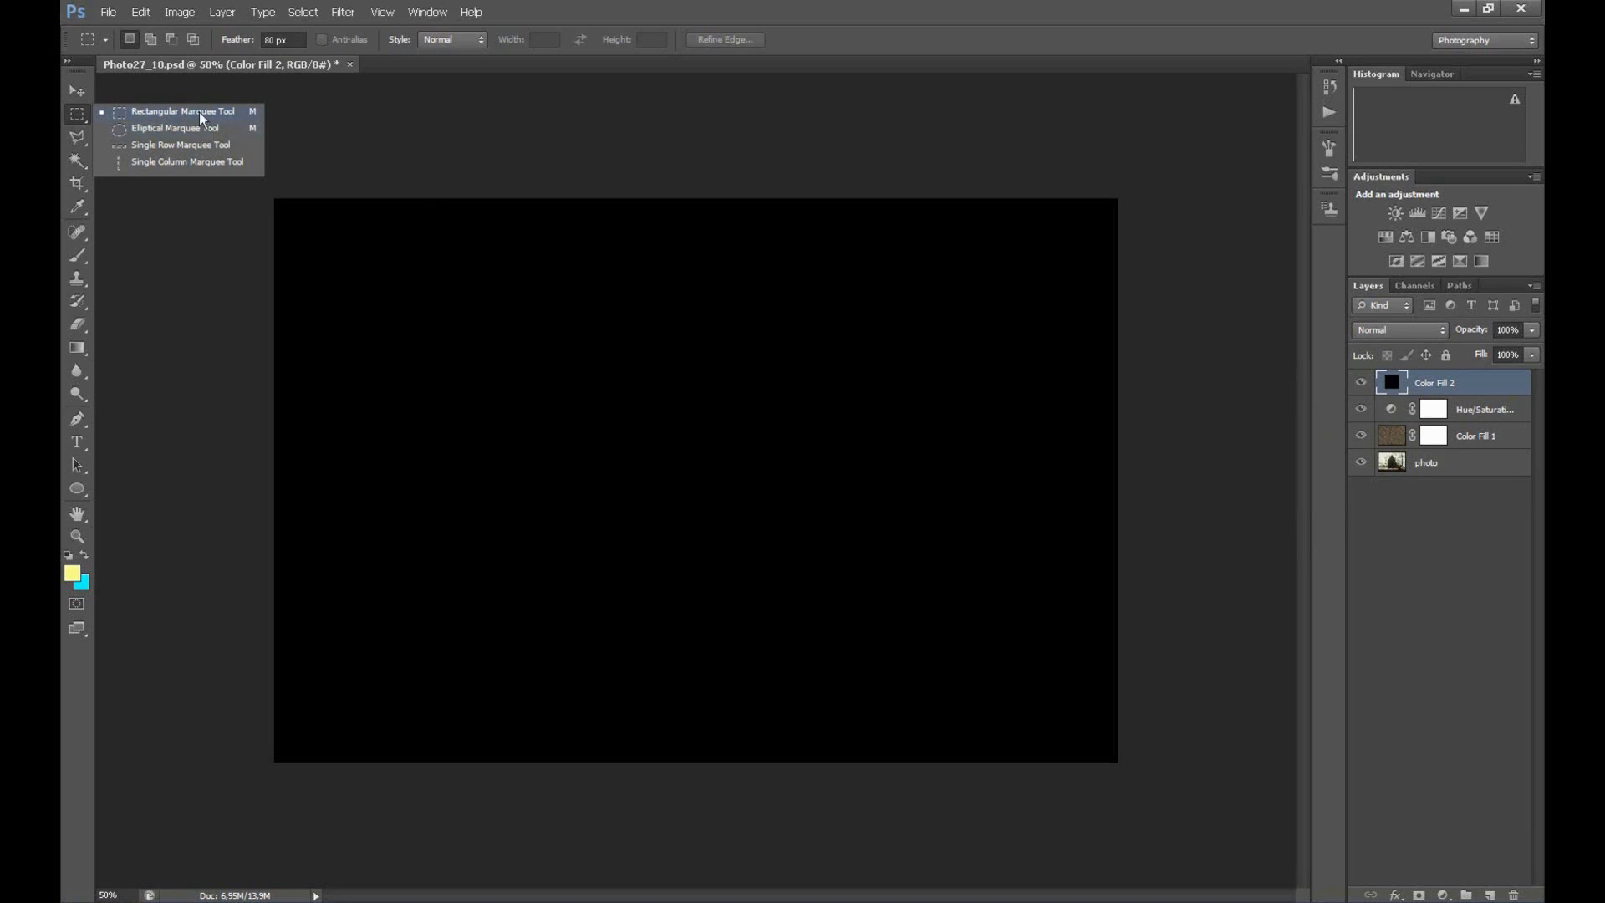
left_click(179, 110)
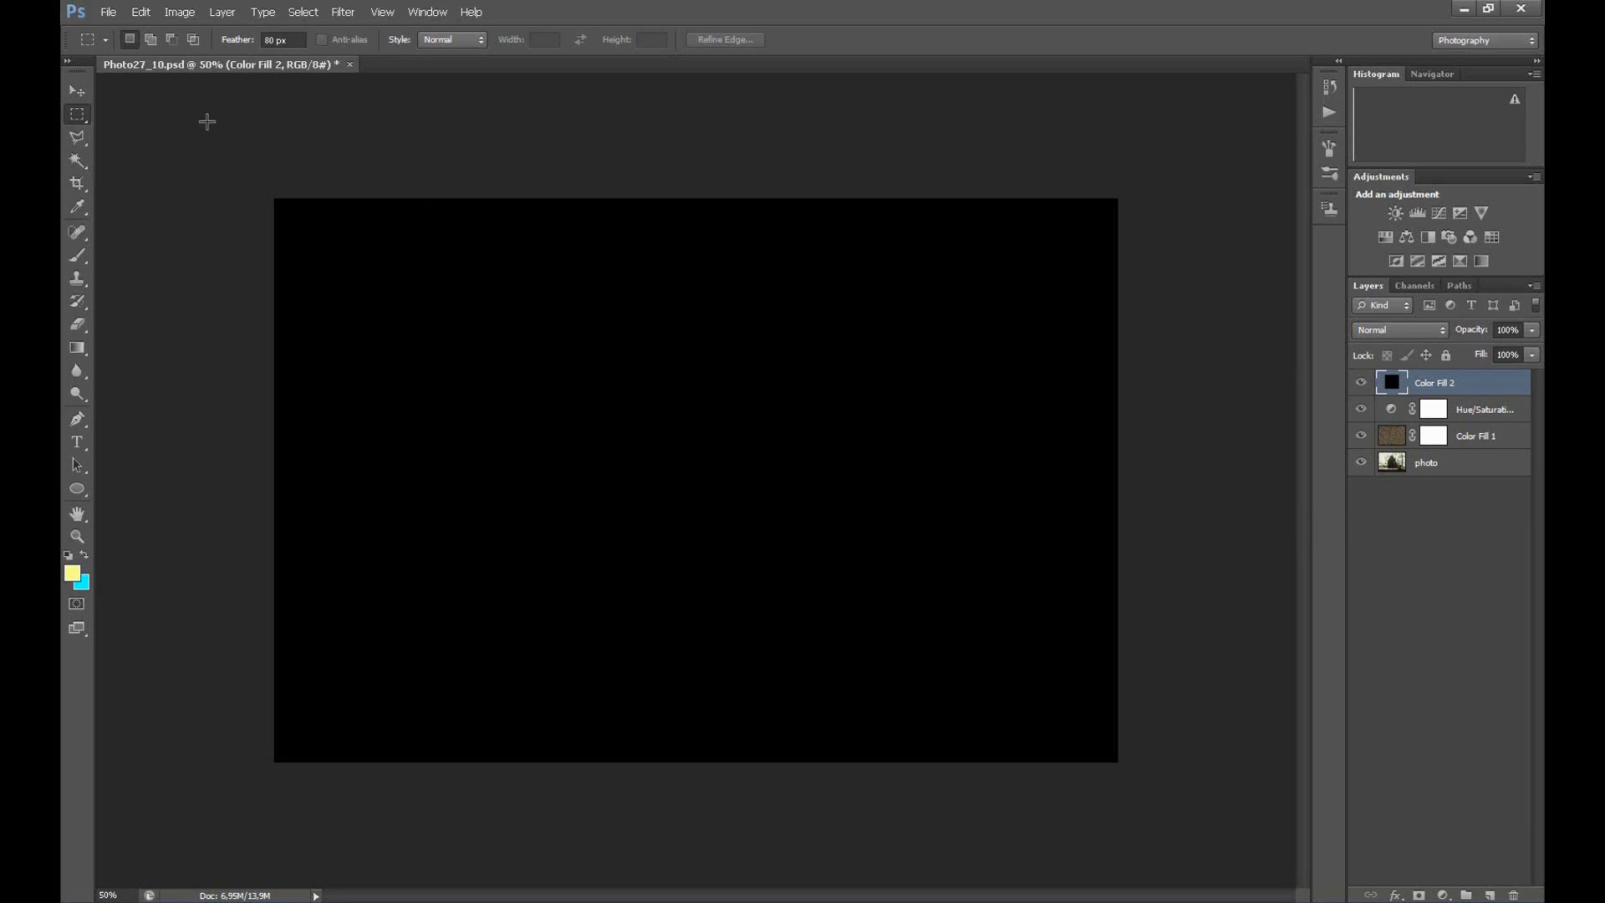
mouse_move(273, 229)
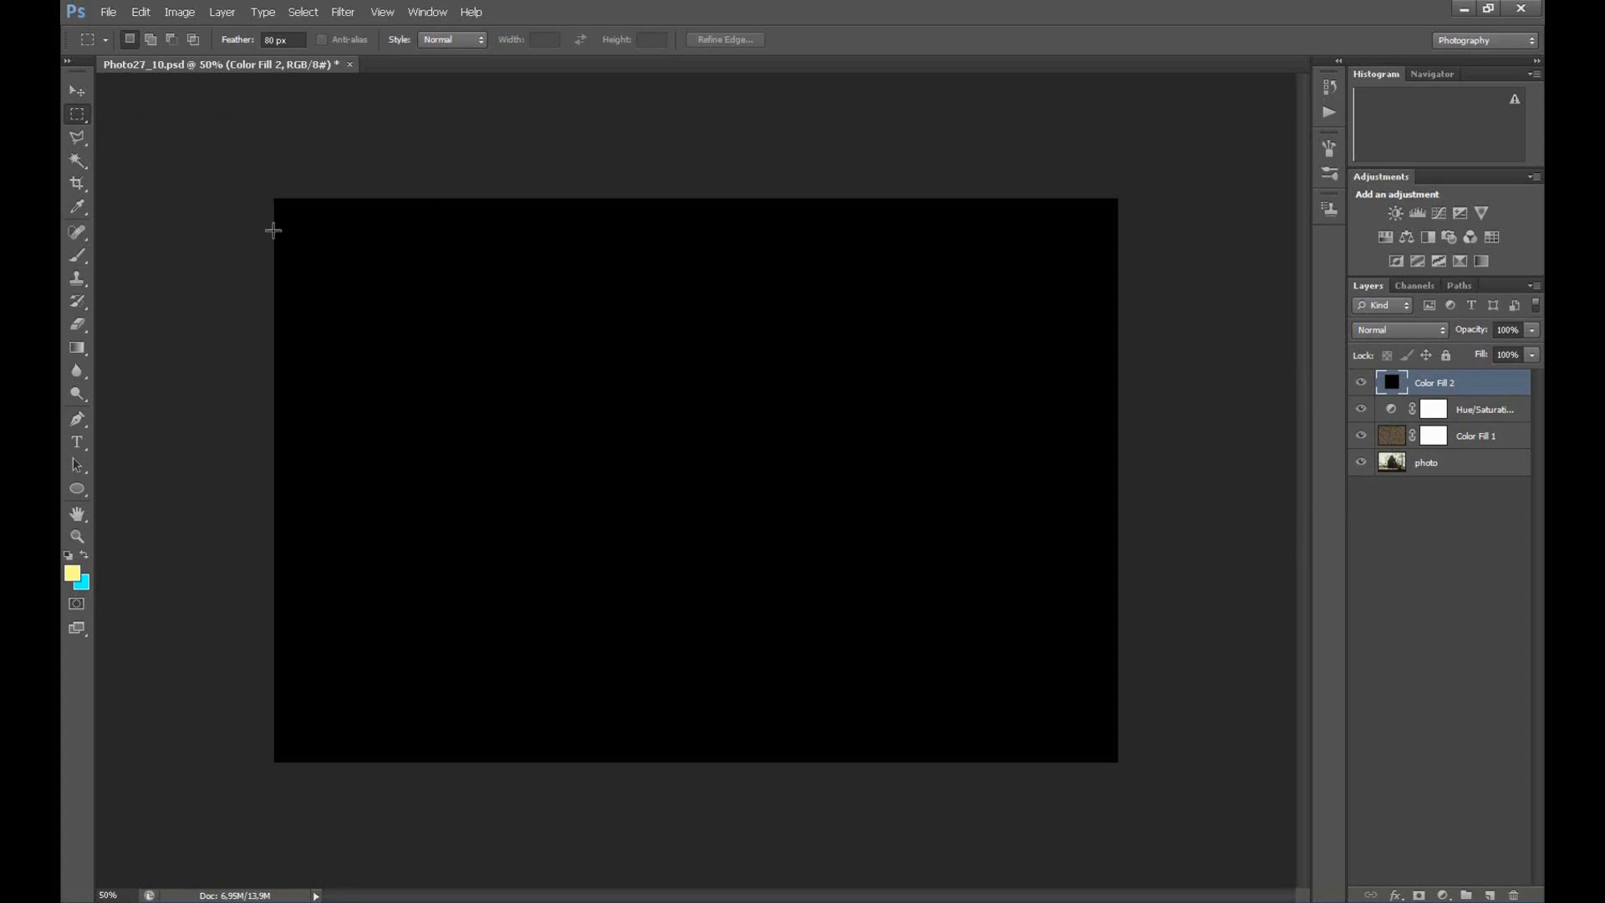
Mask the black fill with an inverted feathered rectangular selection to form a dark vignette
left_click_drag(275, 226, 1073, 709)
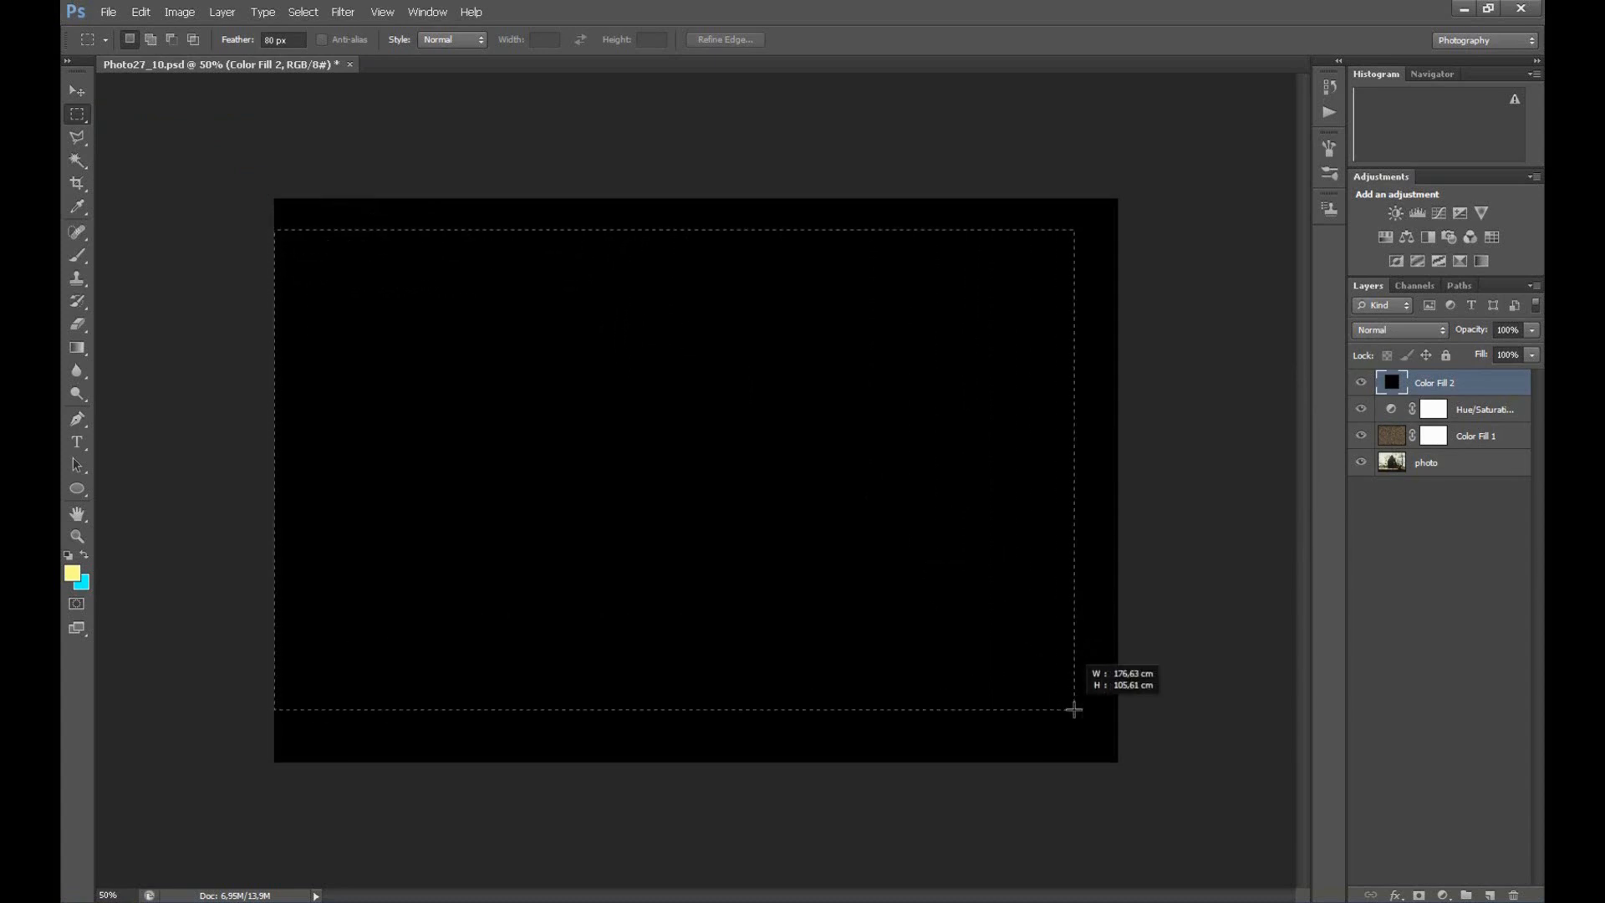
left_click_drag(1073, 709, 1123, 734)
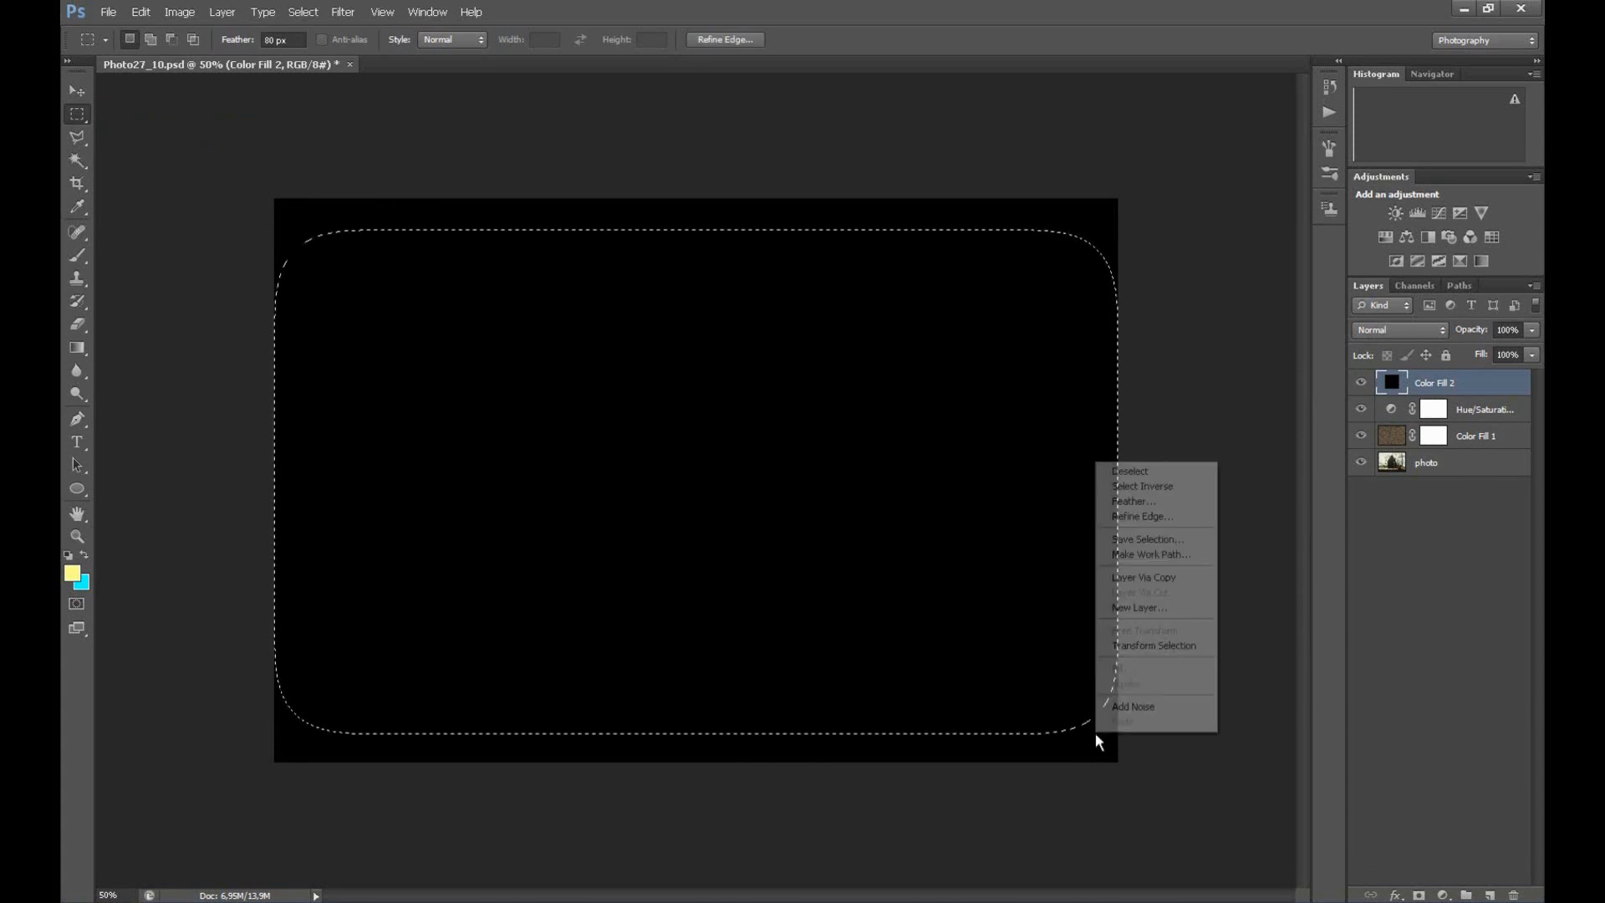
mouse_move(1153, 485)
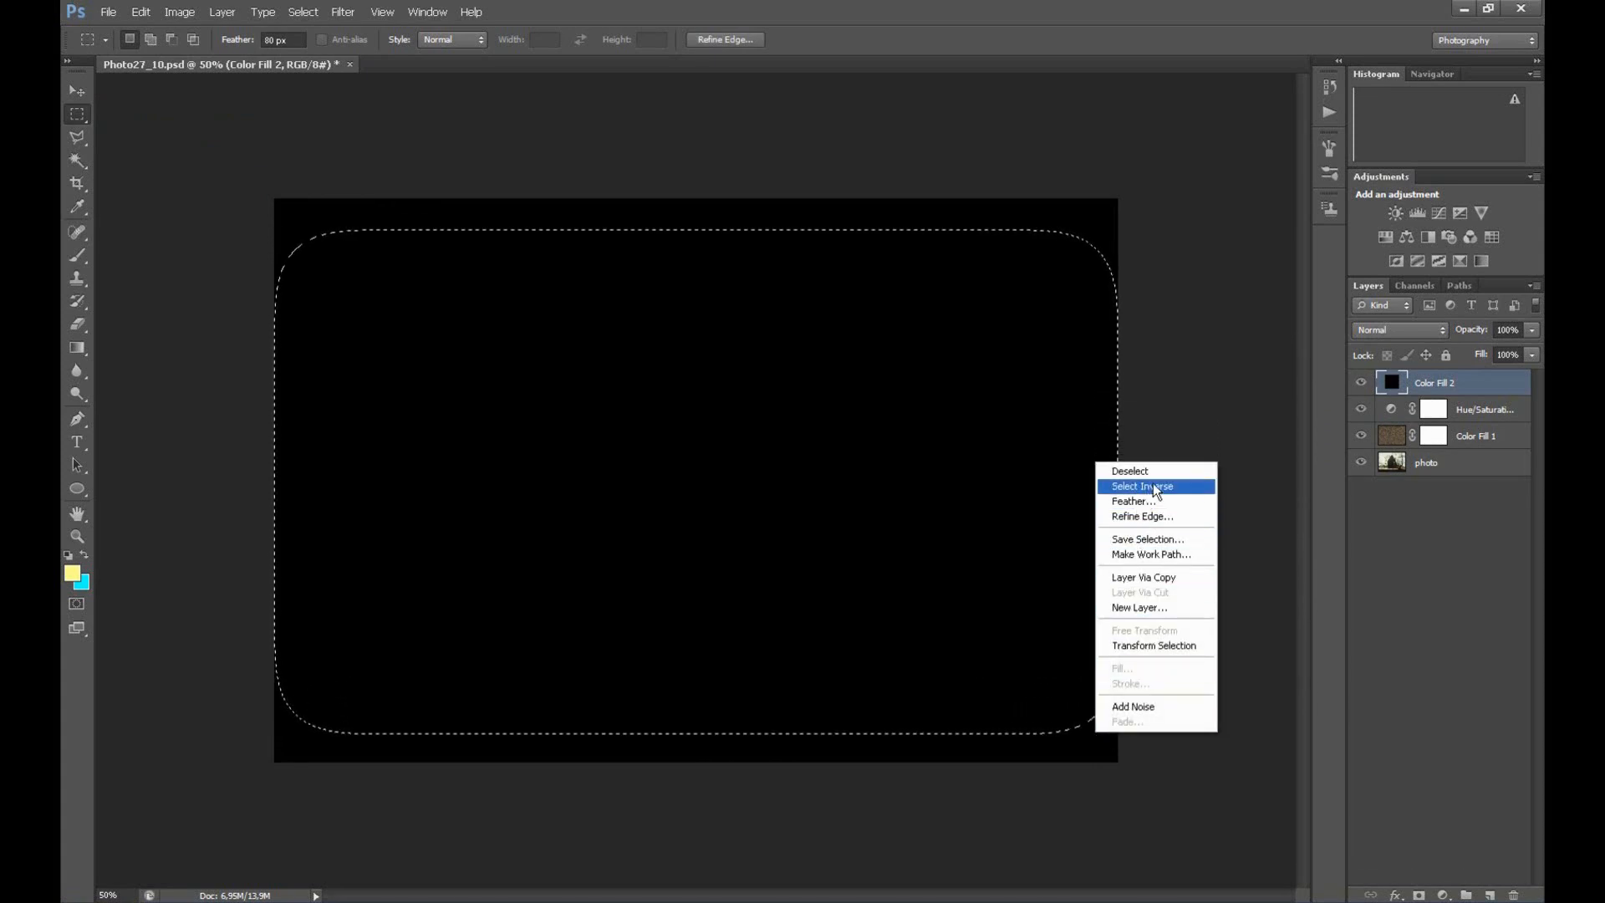
left_click(1142, 485)
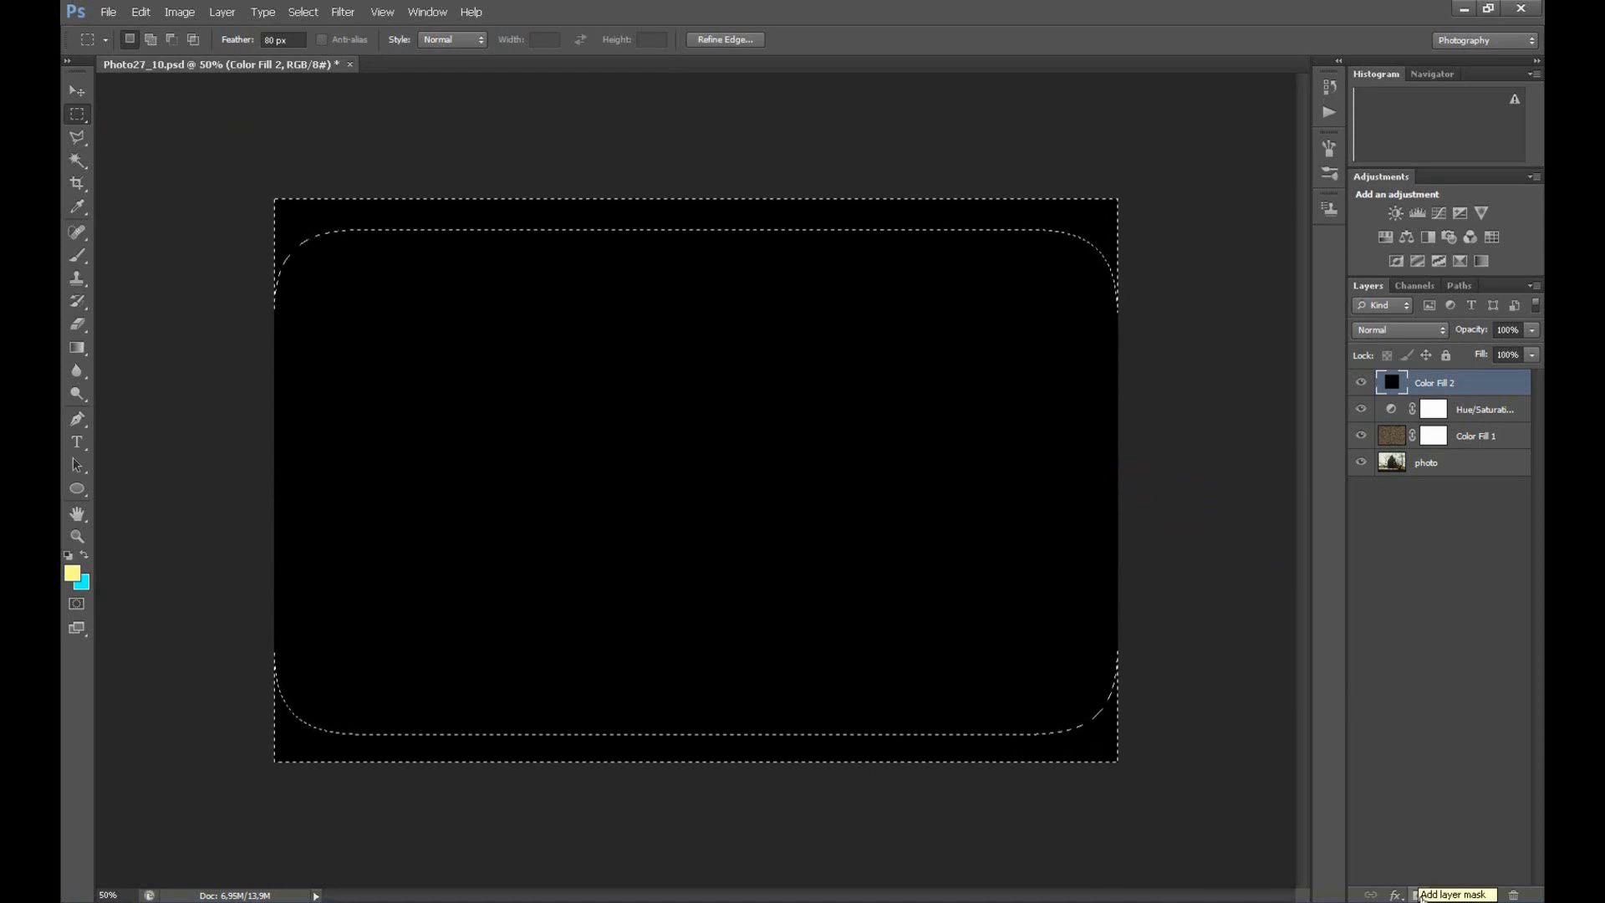
left_click(1422, 893)
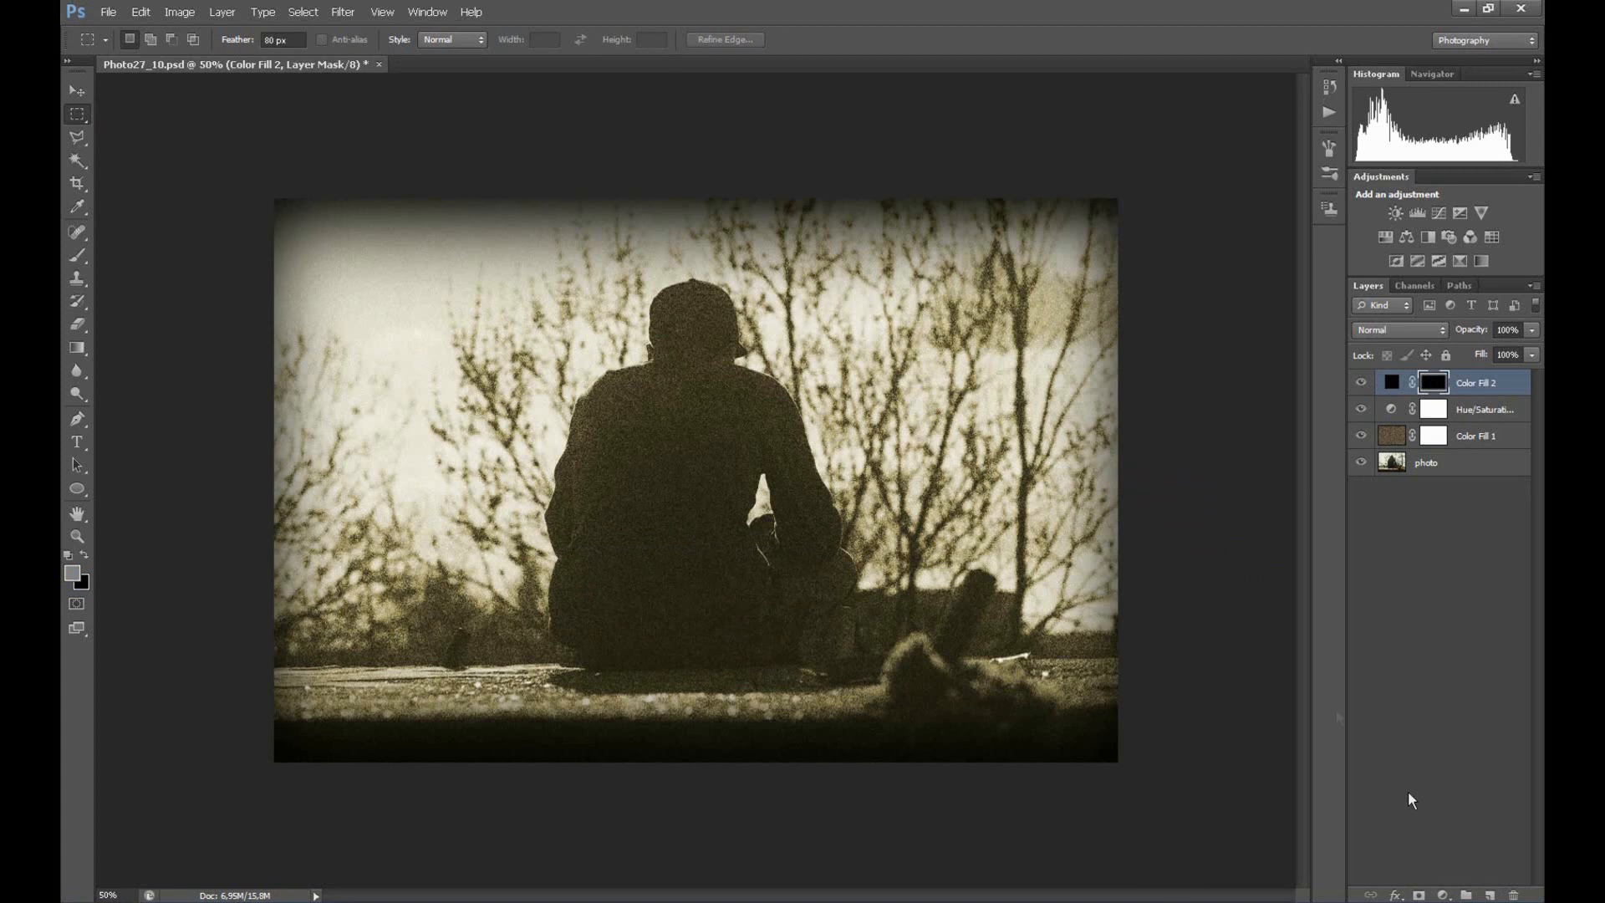
mouse_move(1336, 716)
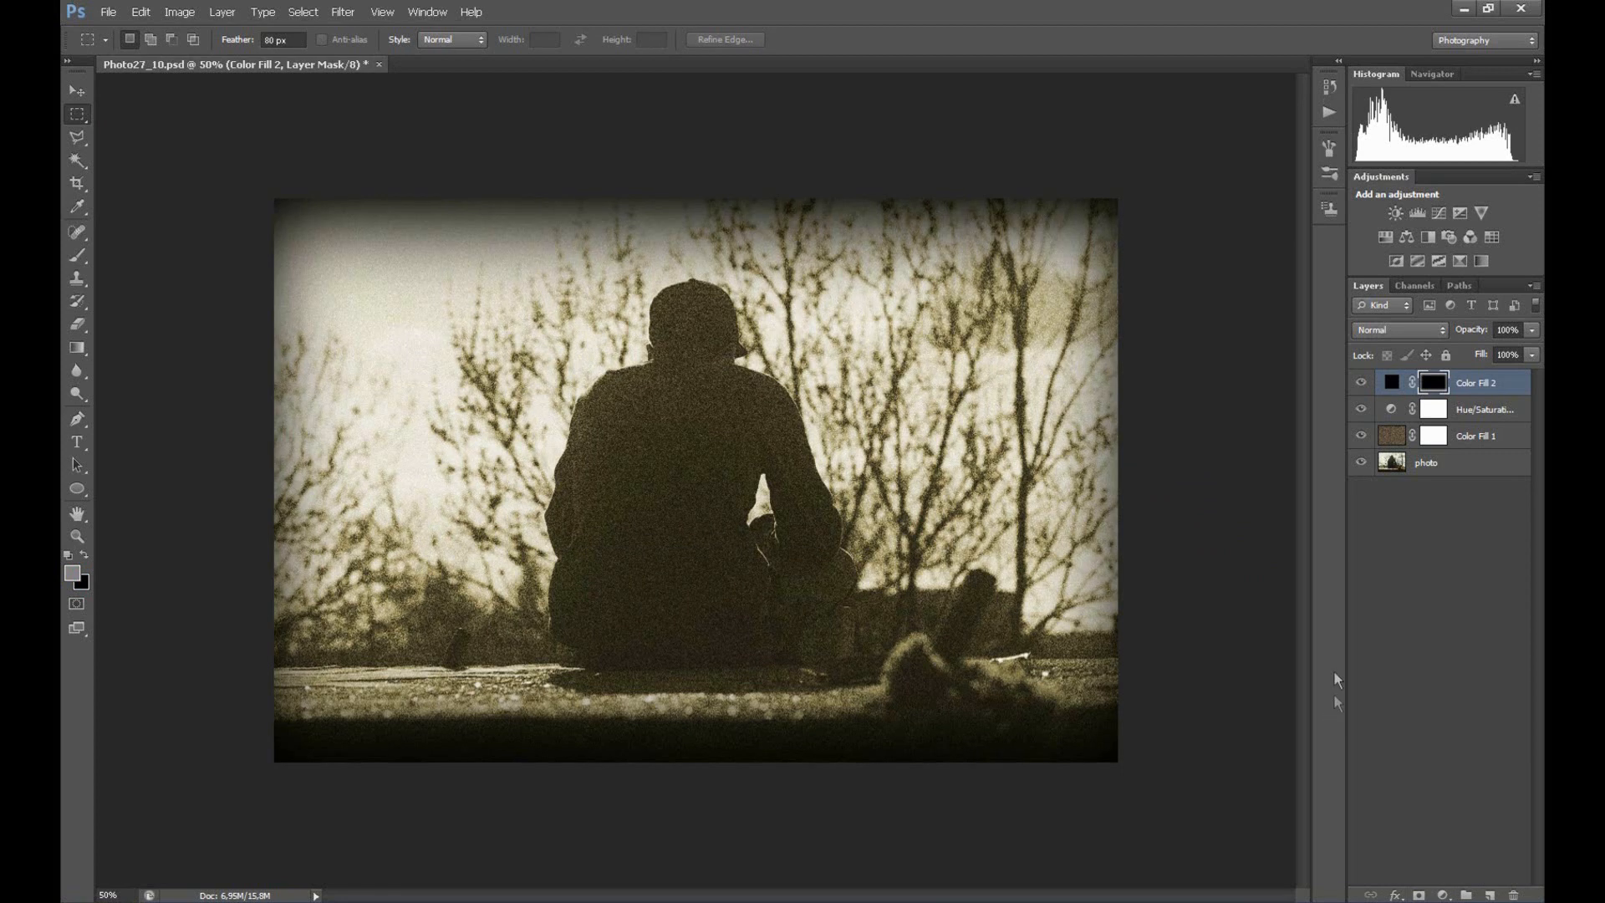
mouse_move(1327, 682)
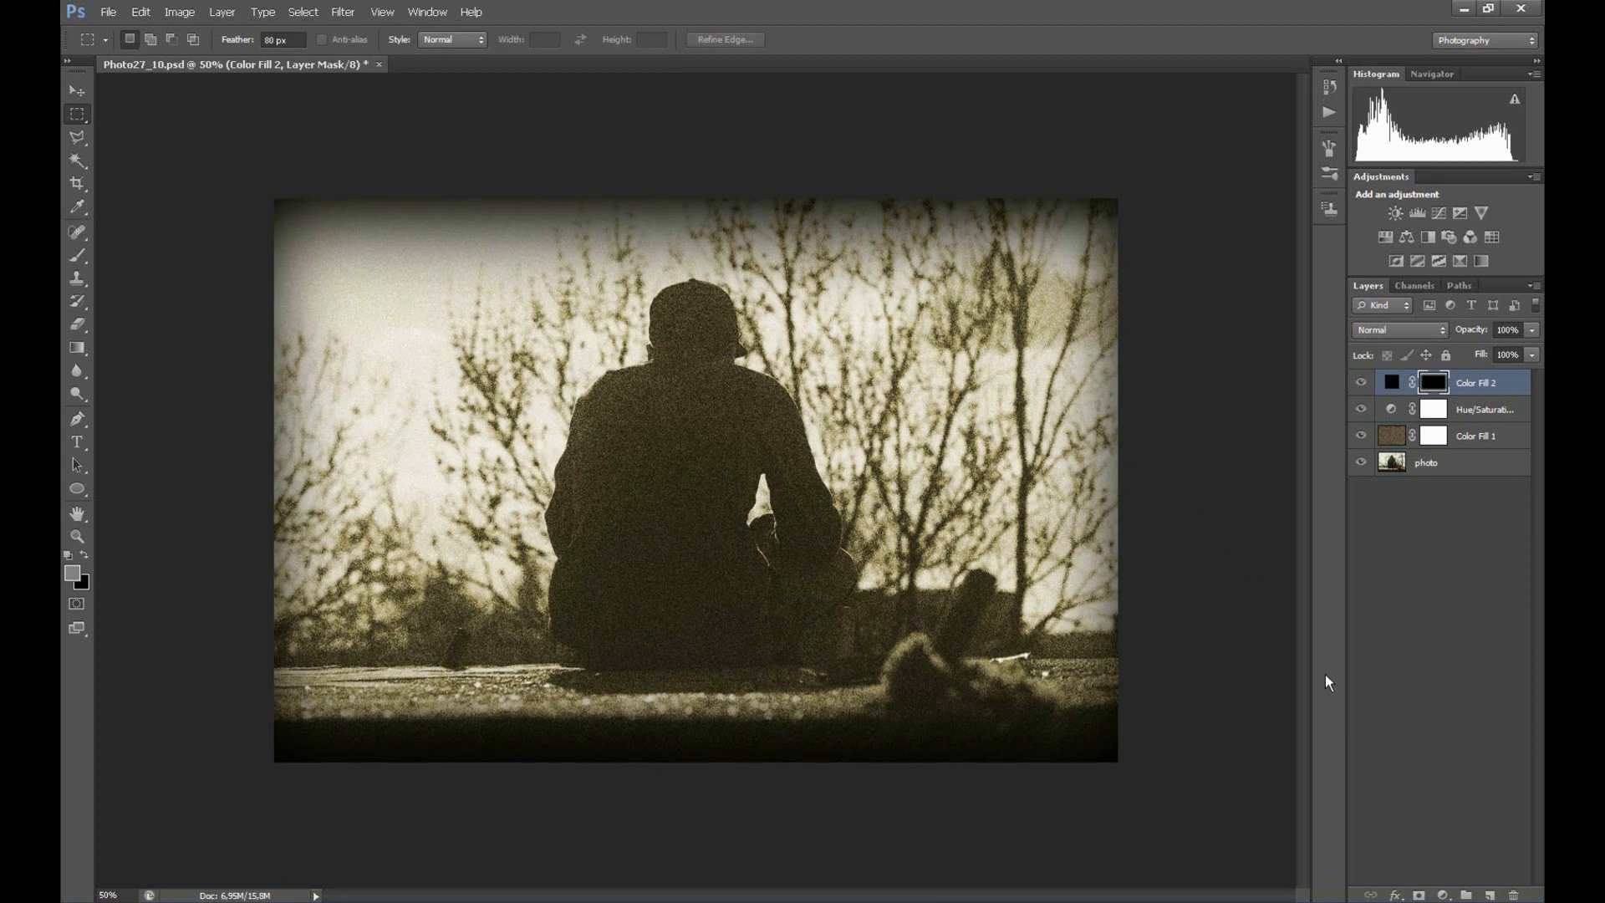
Preview the finished sepia vignette image in full screen mode
key("f")
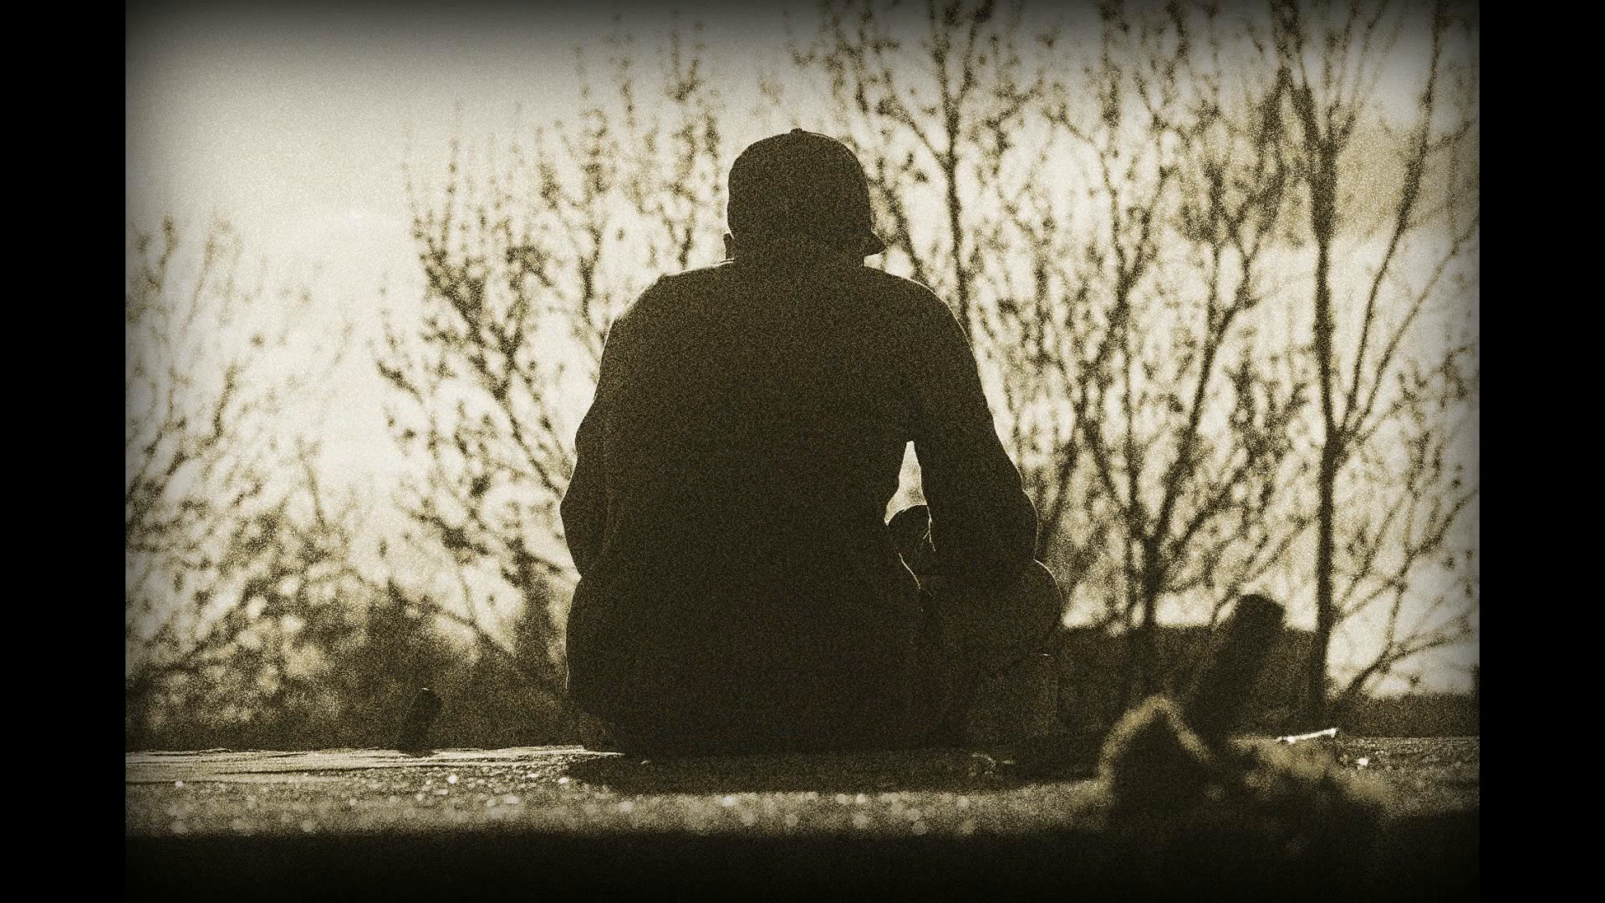